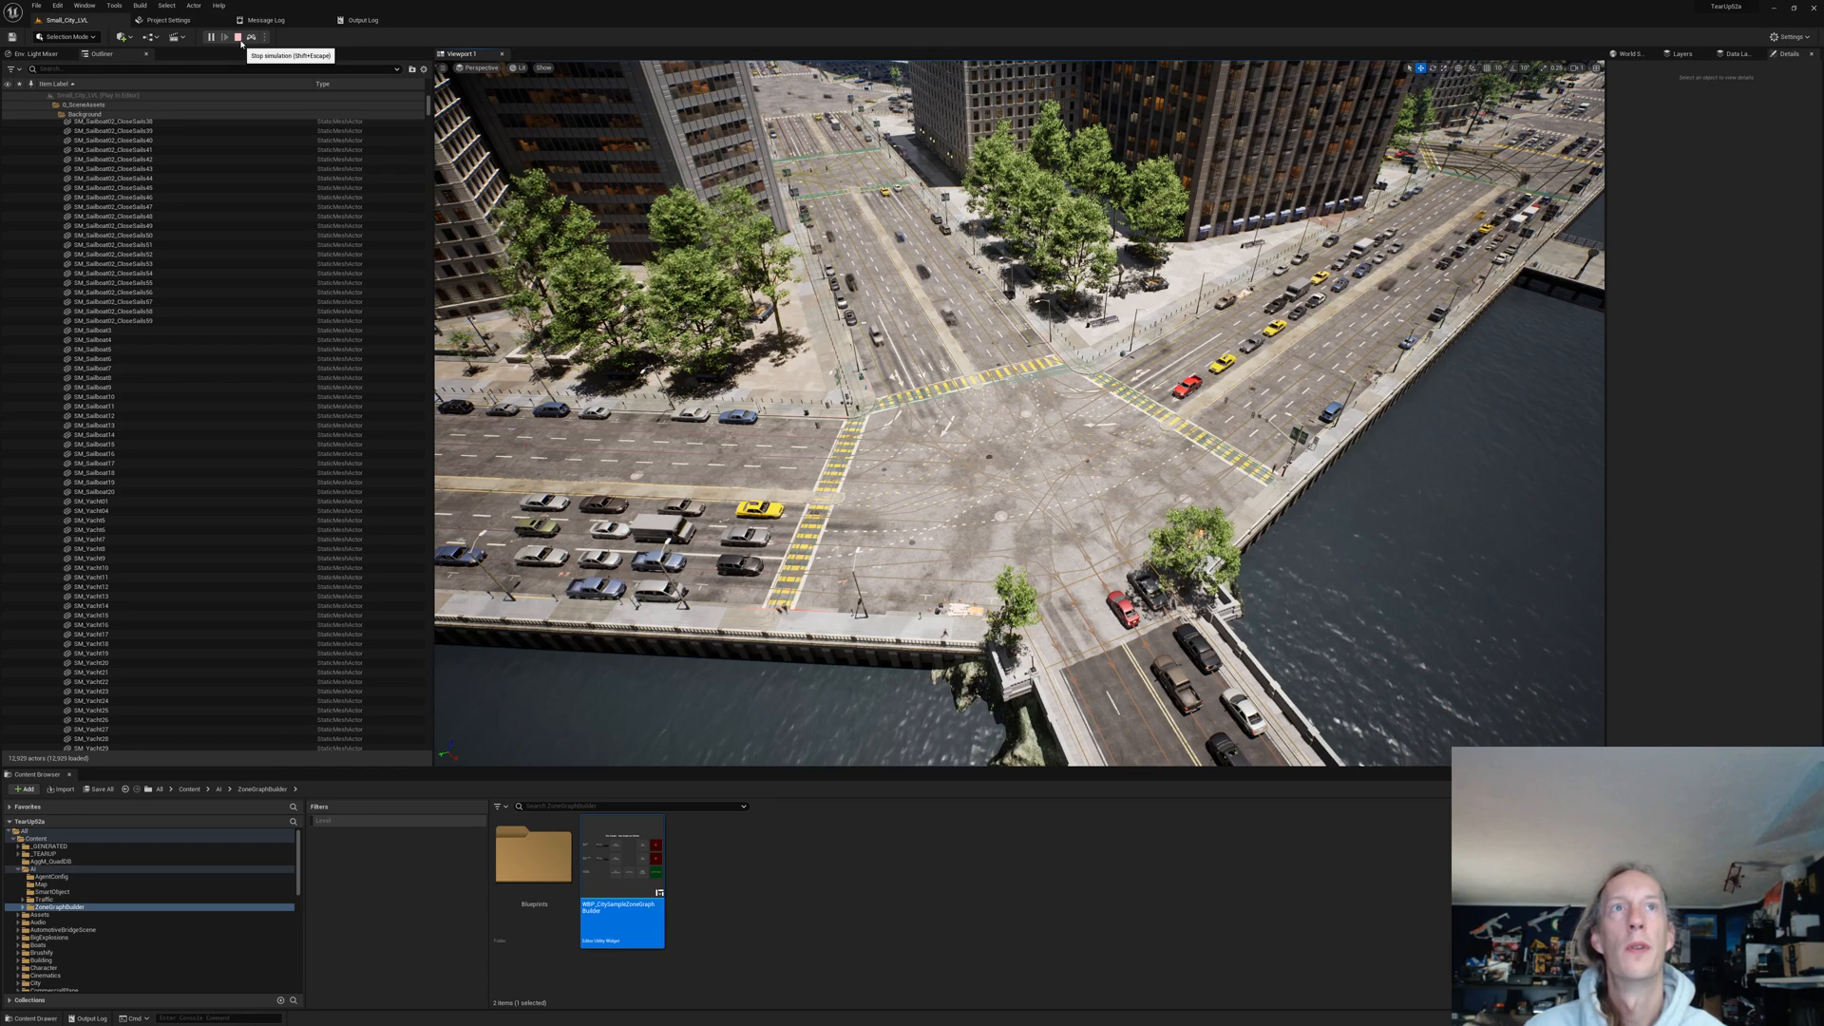
Step: Run the WBP_CitySampleZoneGraphBuilder utility widget and stop the traffic simulation
click(84, 6)
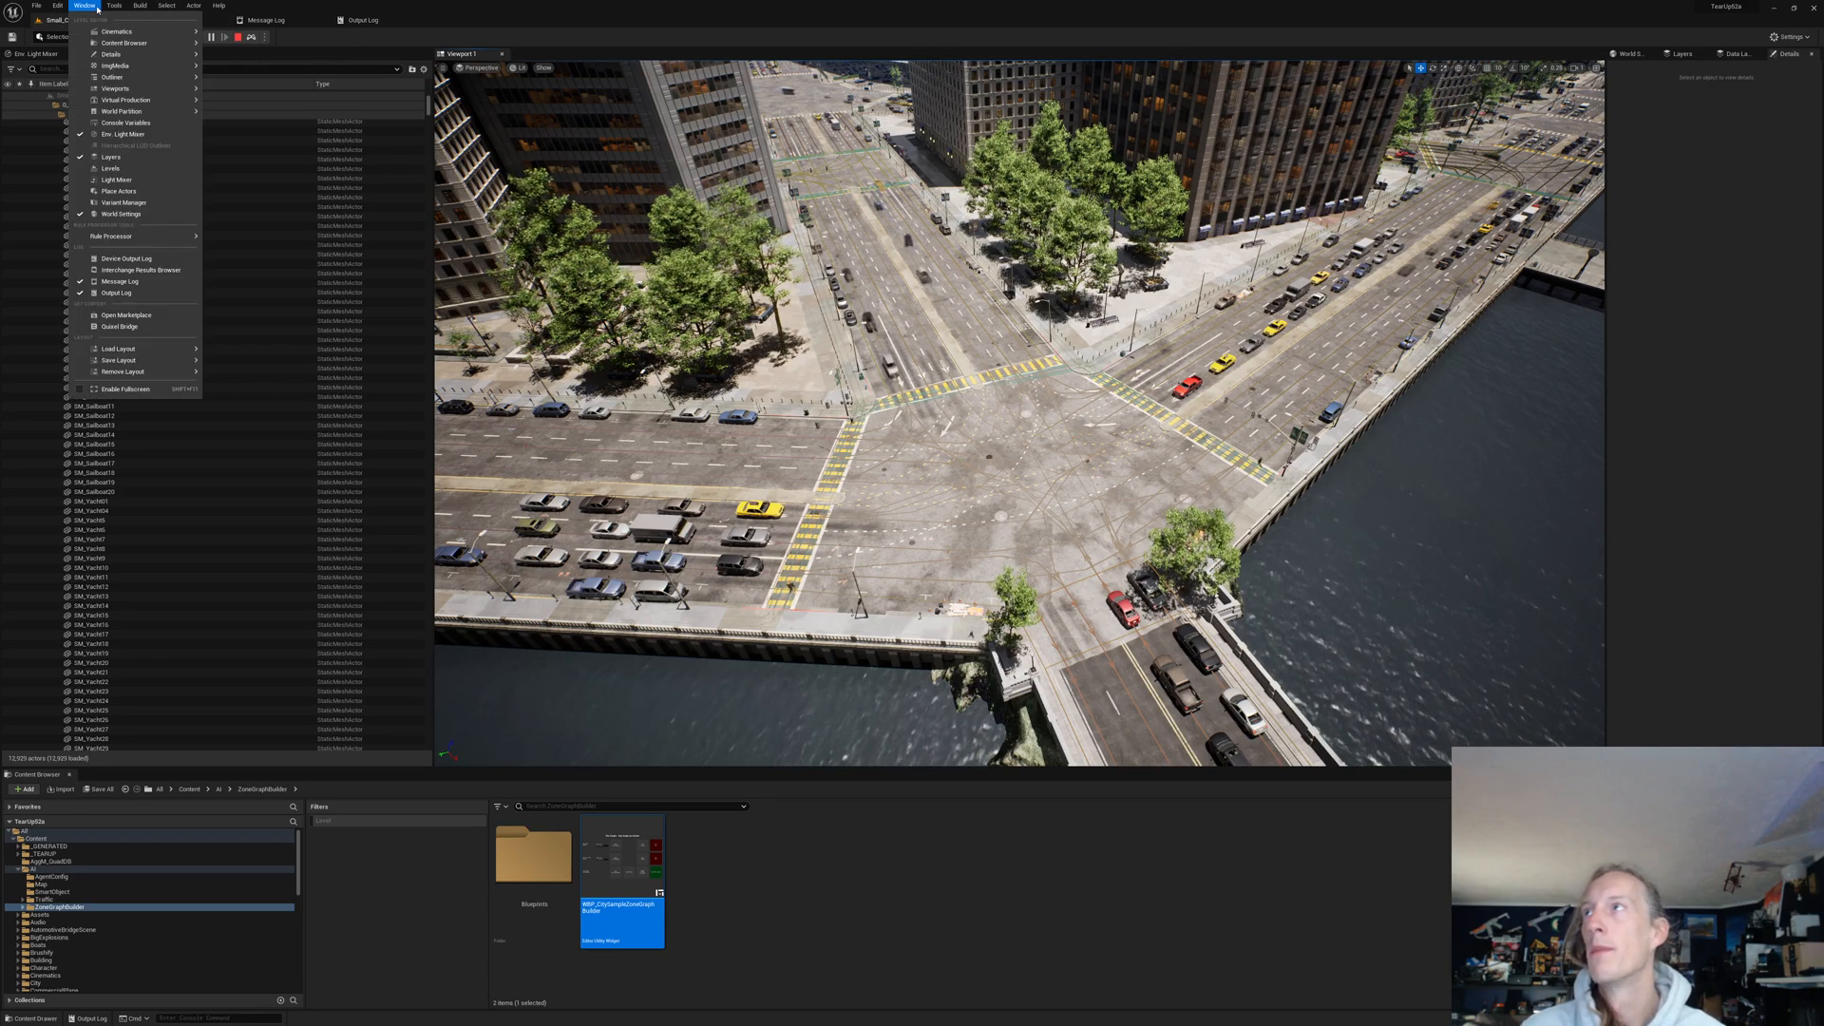
mouse_move(114, 31)
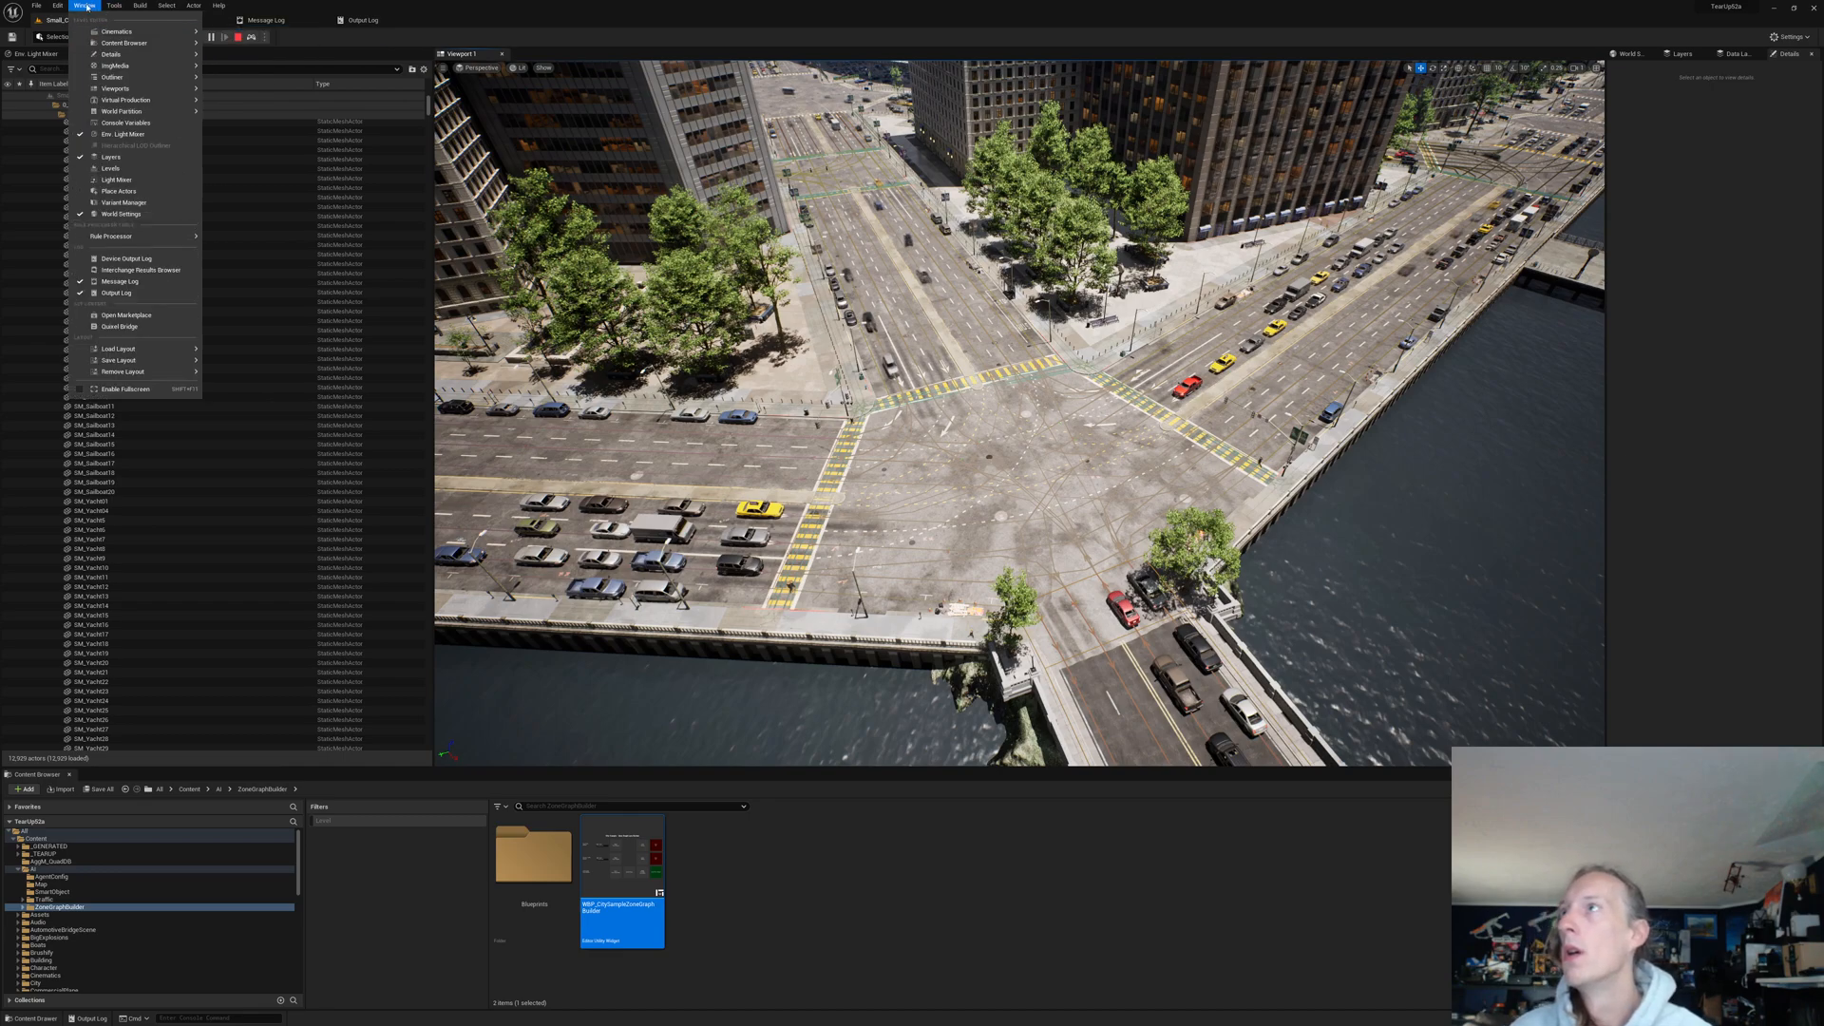
click(114, 6)
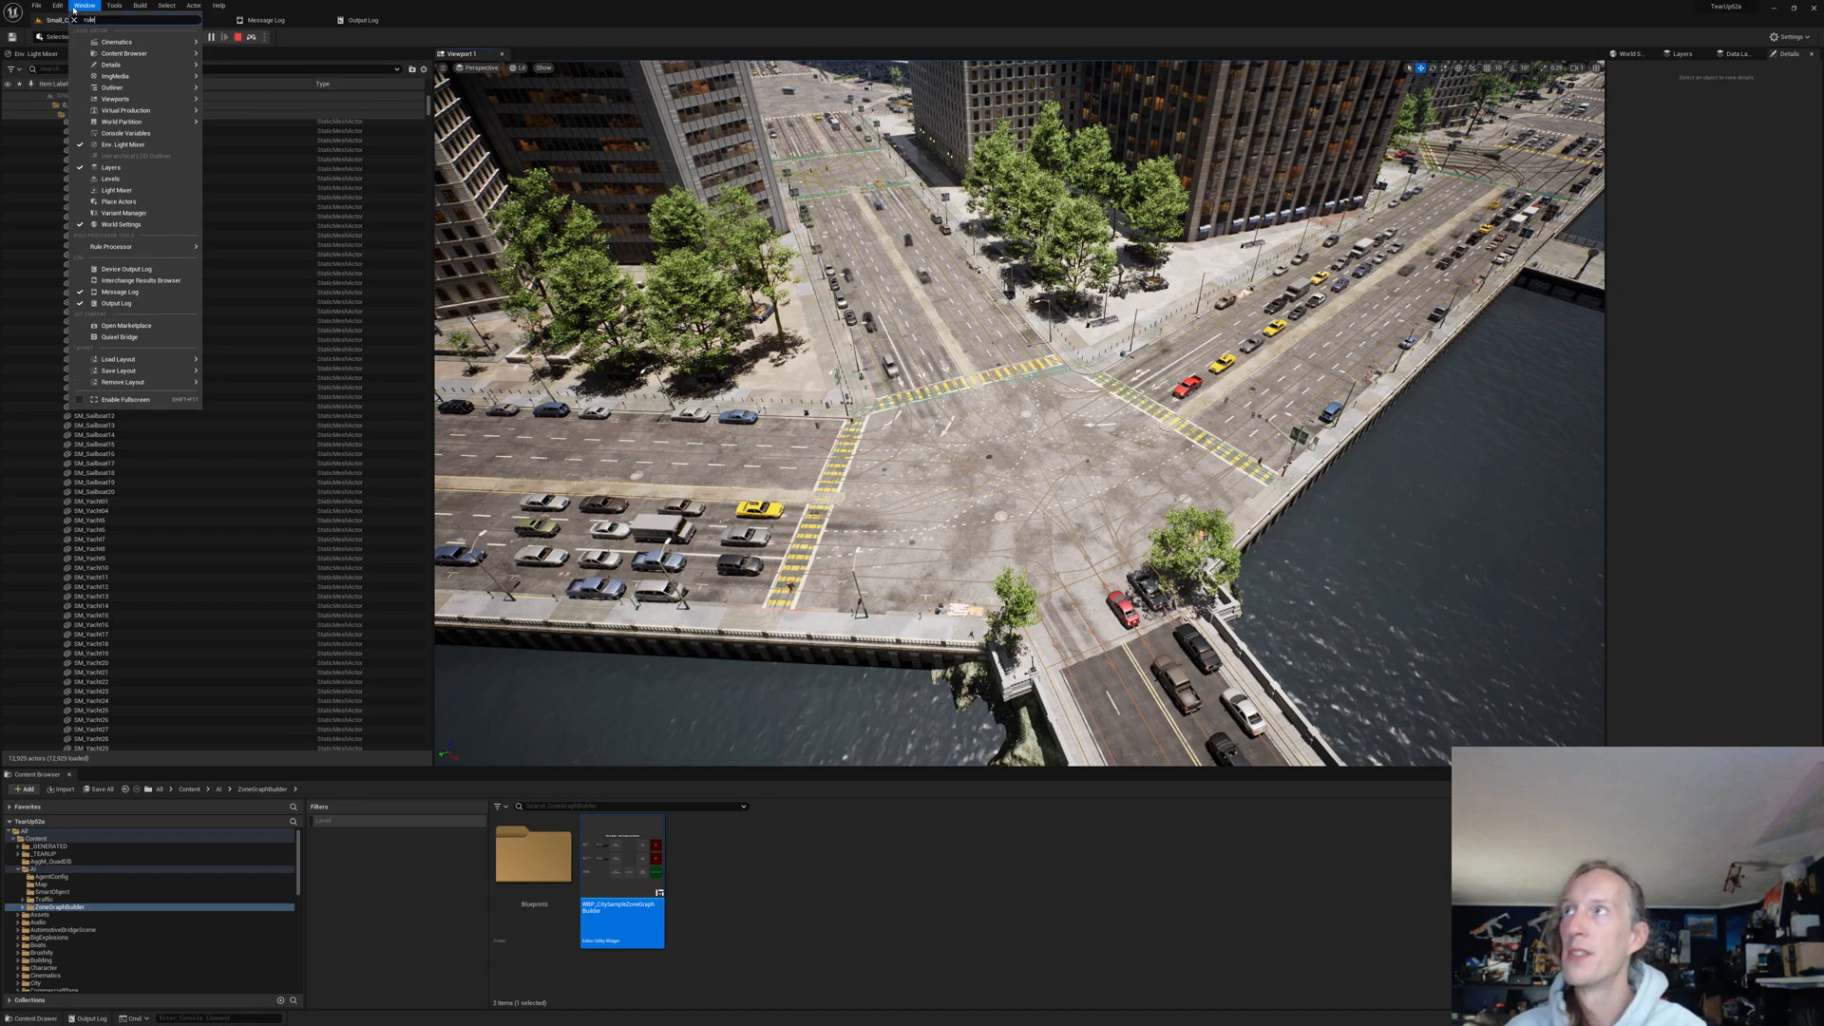
click(112, 247)
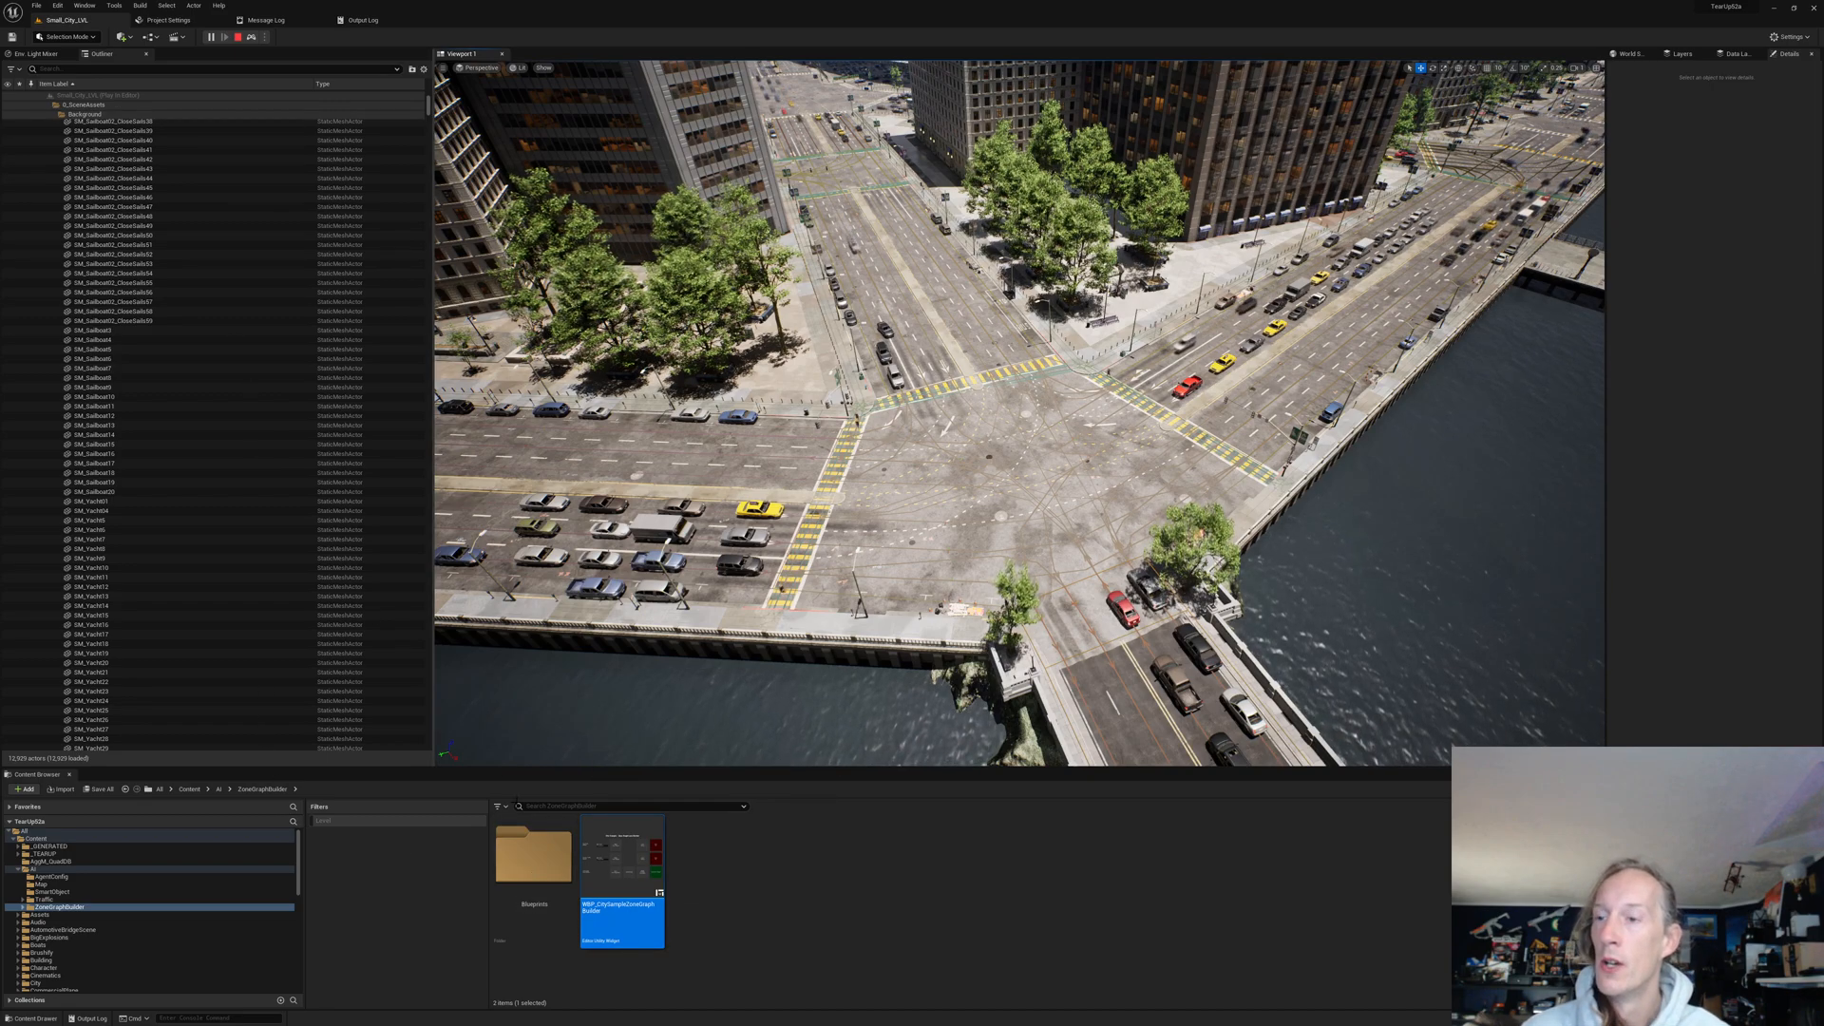
right_click(622, 918)
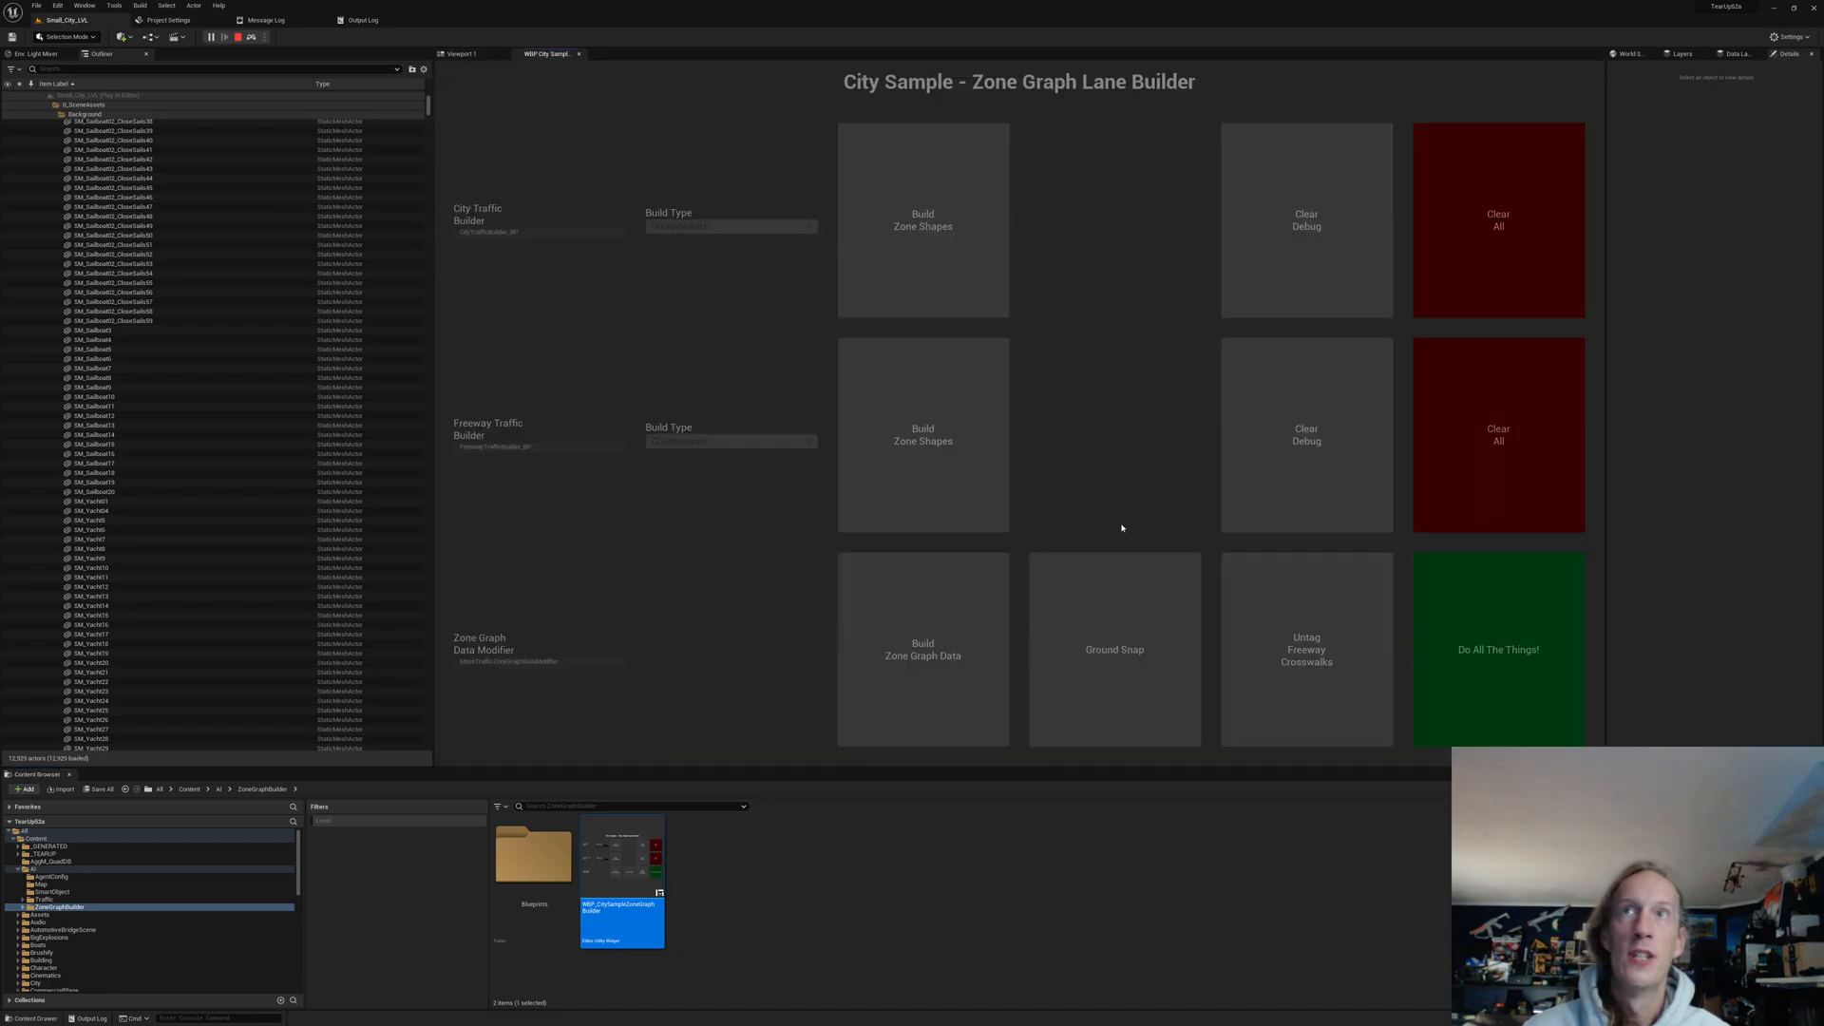
mouse_move(1179, 100)
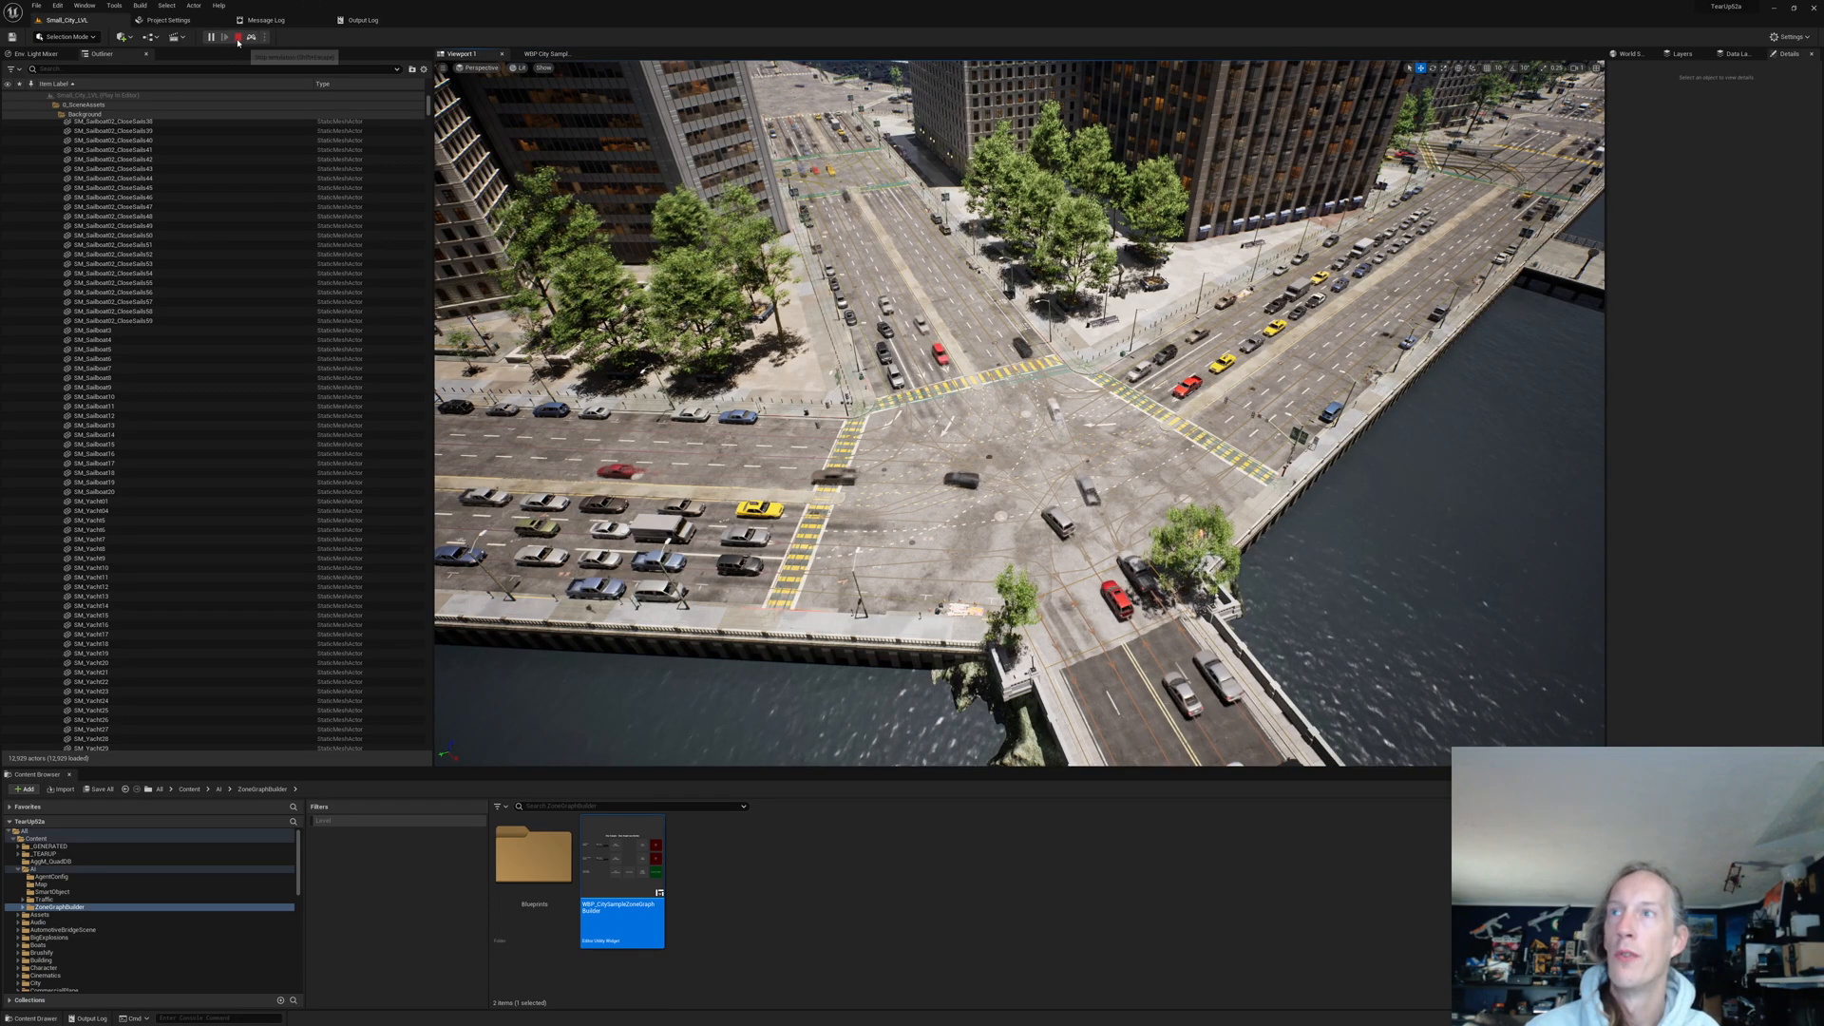
click(239, 36)
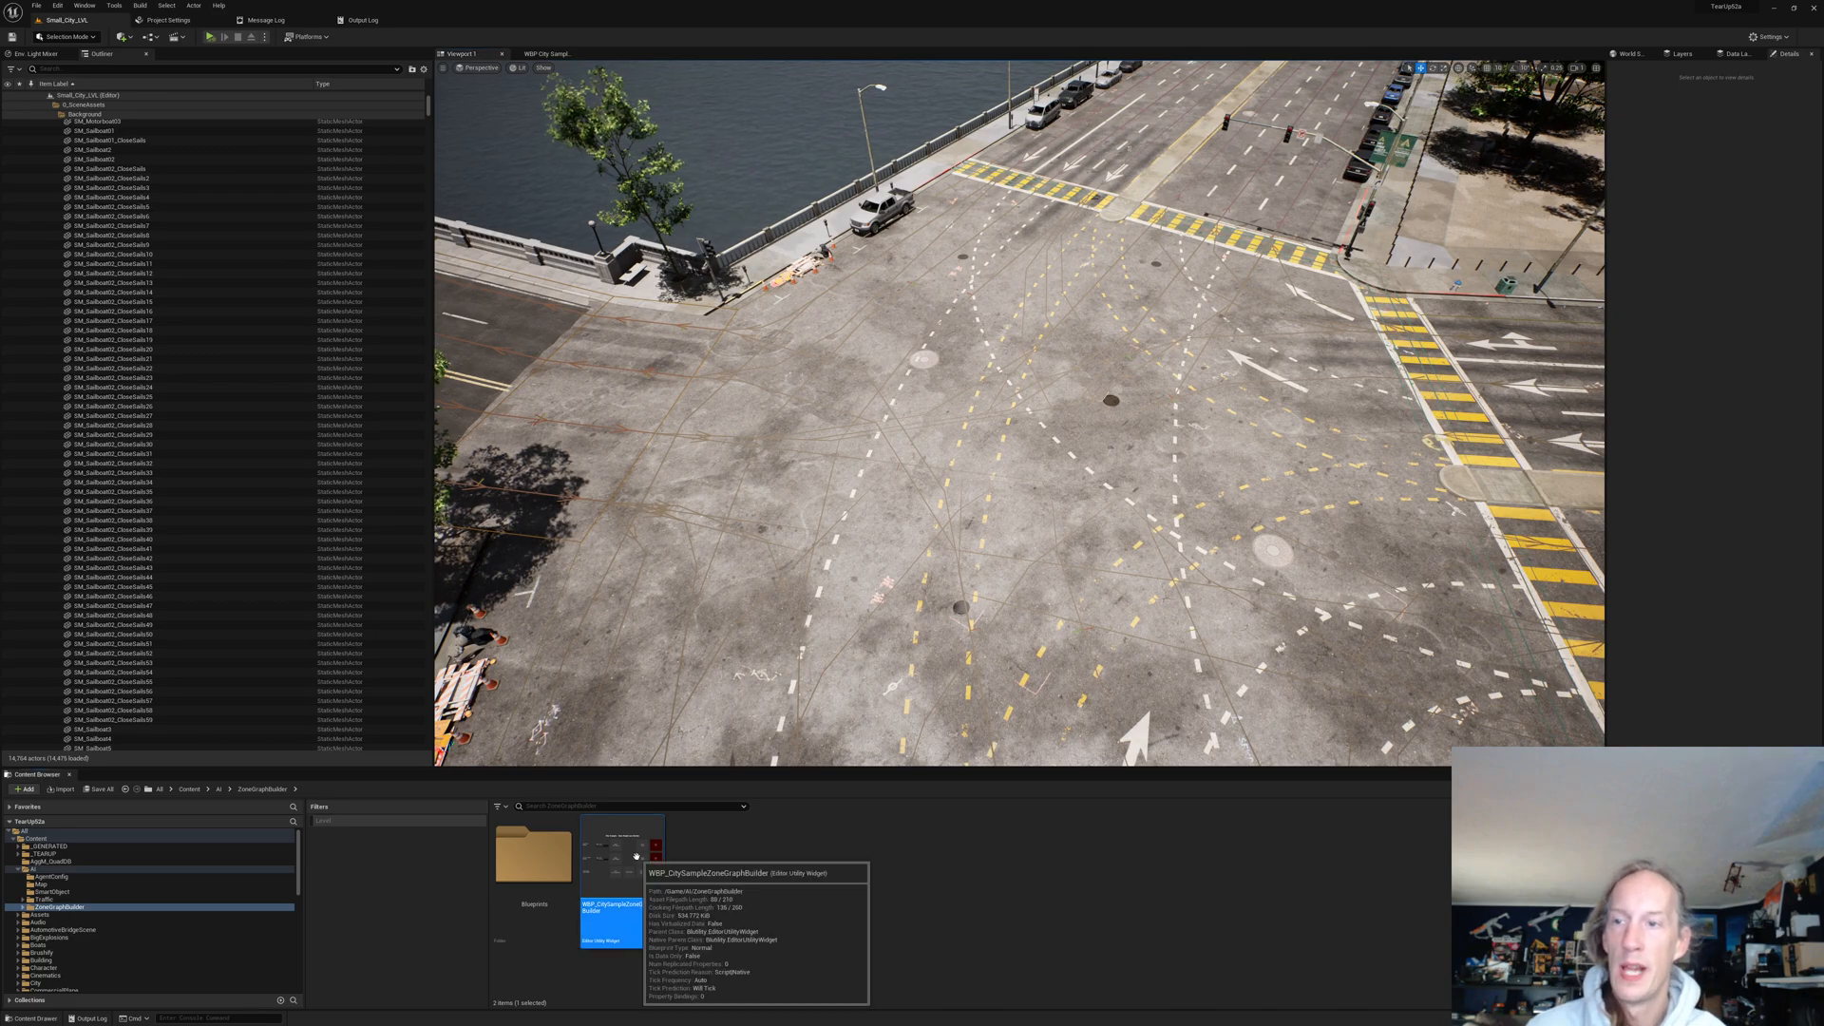
Step: Launch WBP_CitySampleZoneGraphBuilder and set the freeway builder's Build Type to Actors
right_click(607, 913)
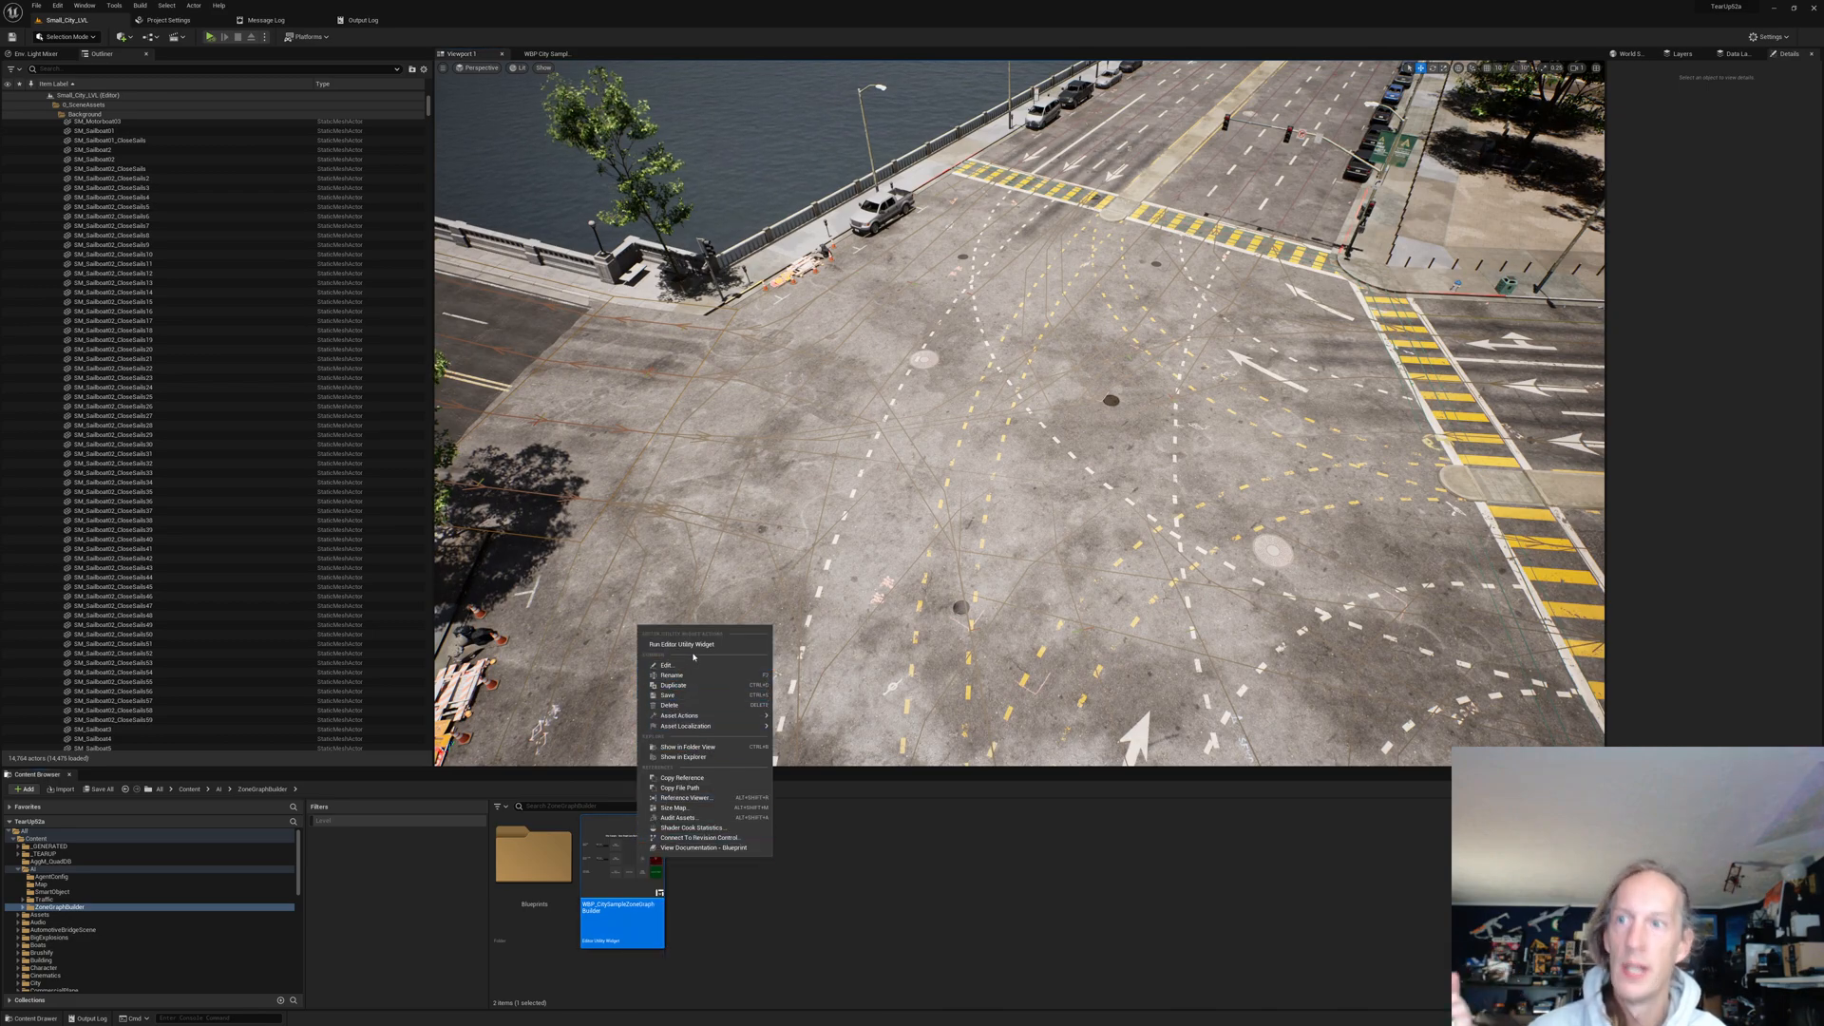
click(686, 644)
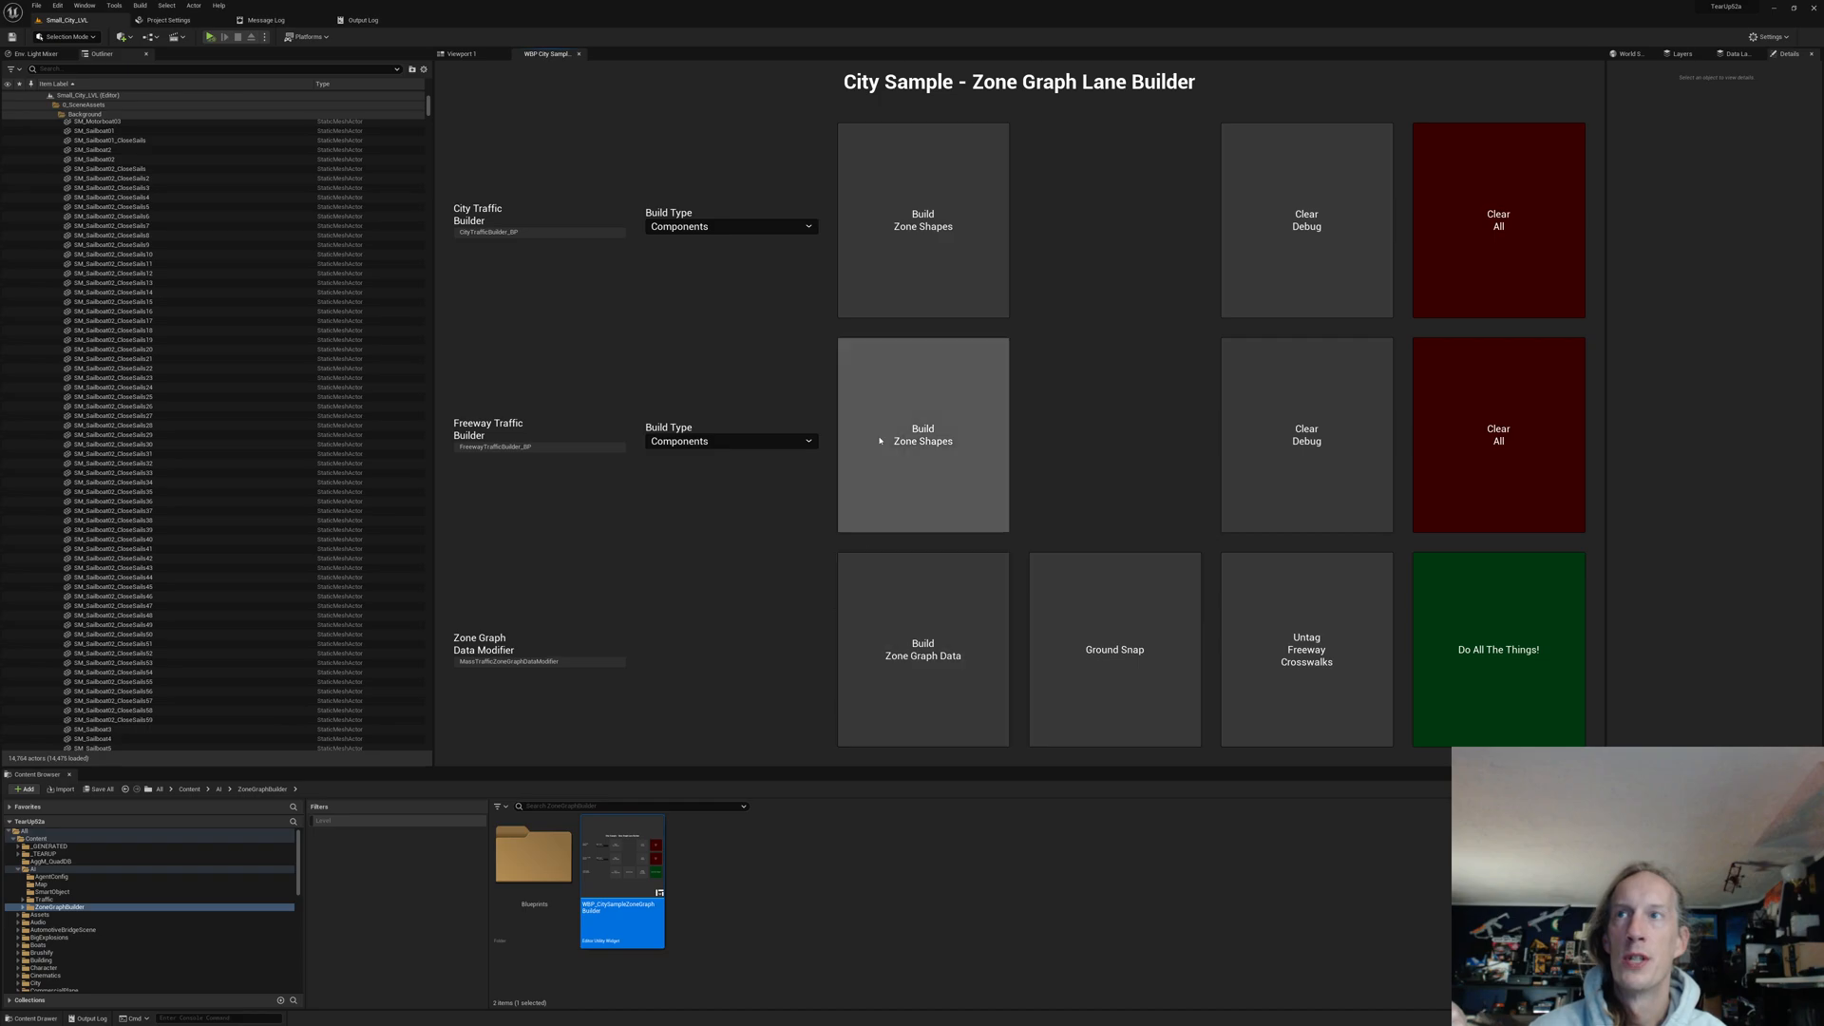
click(731, 226)
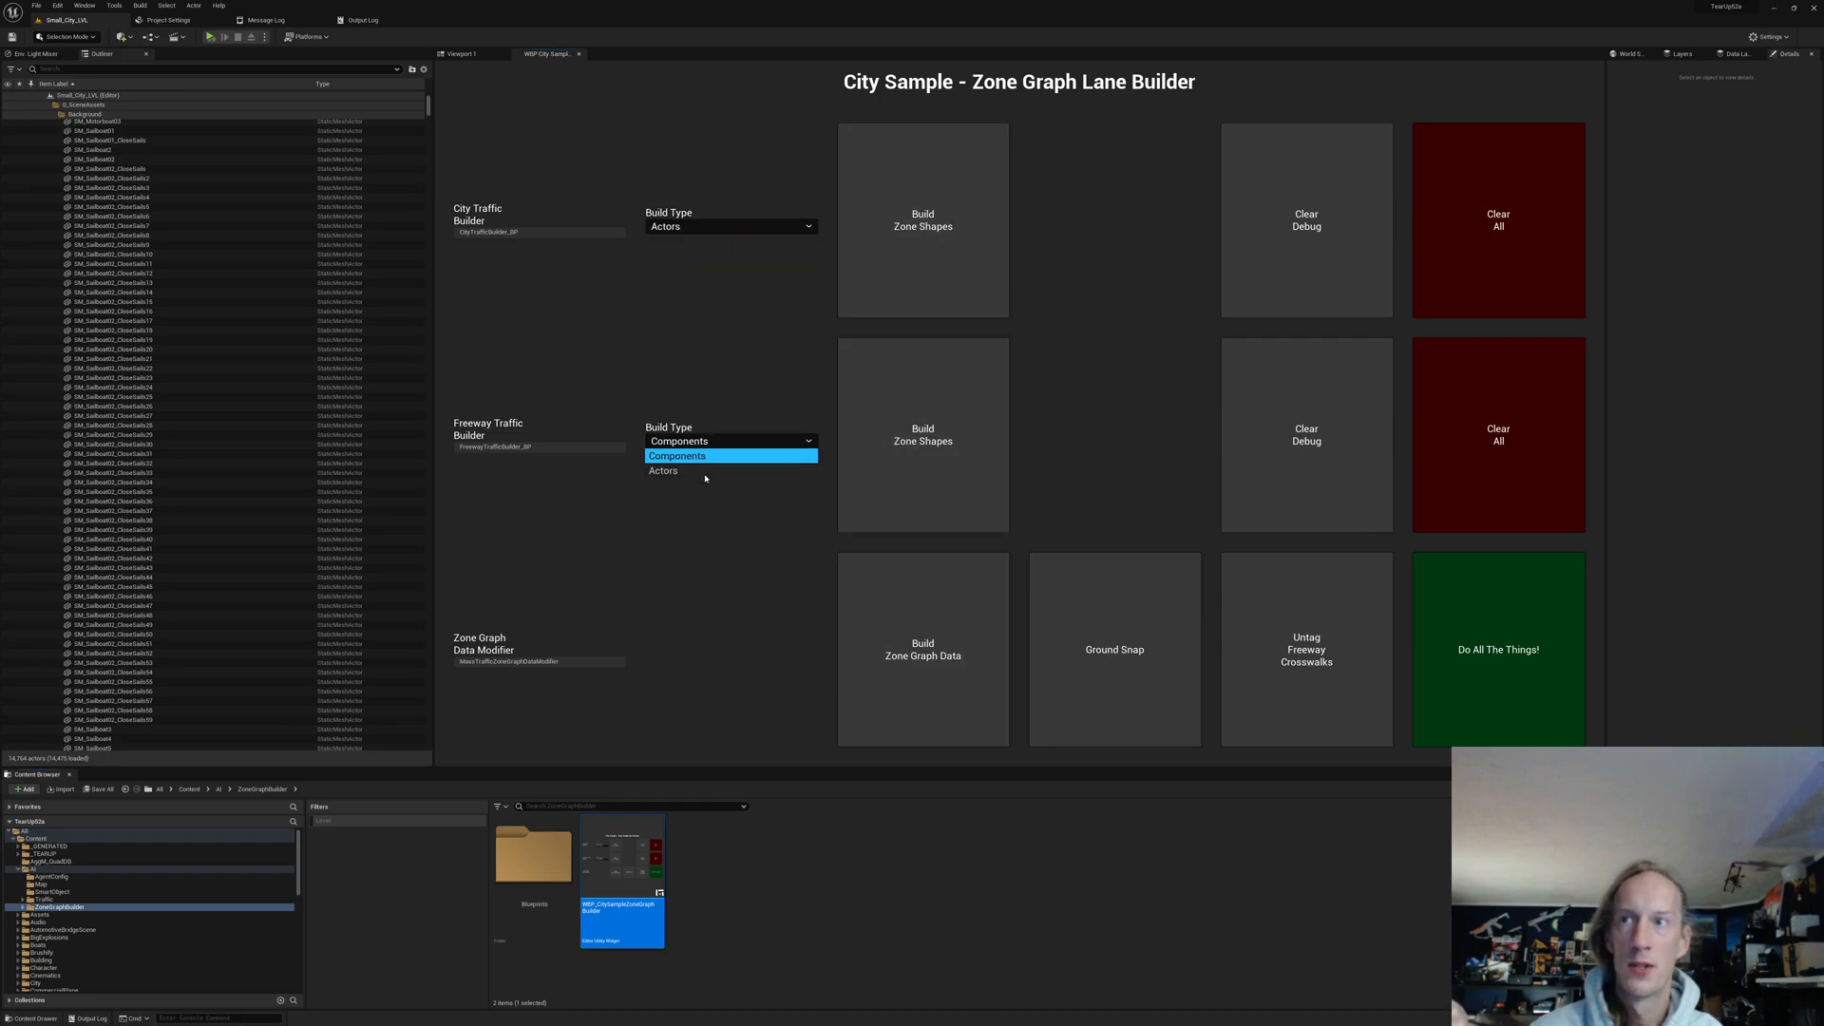
click(663, 472)
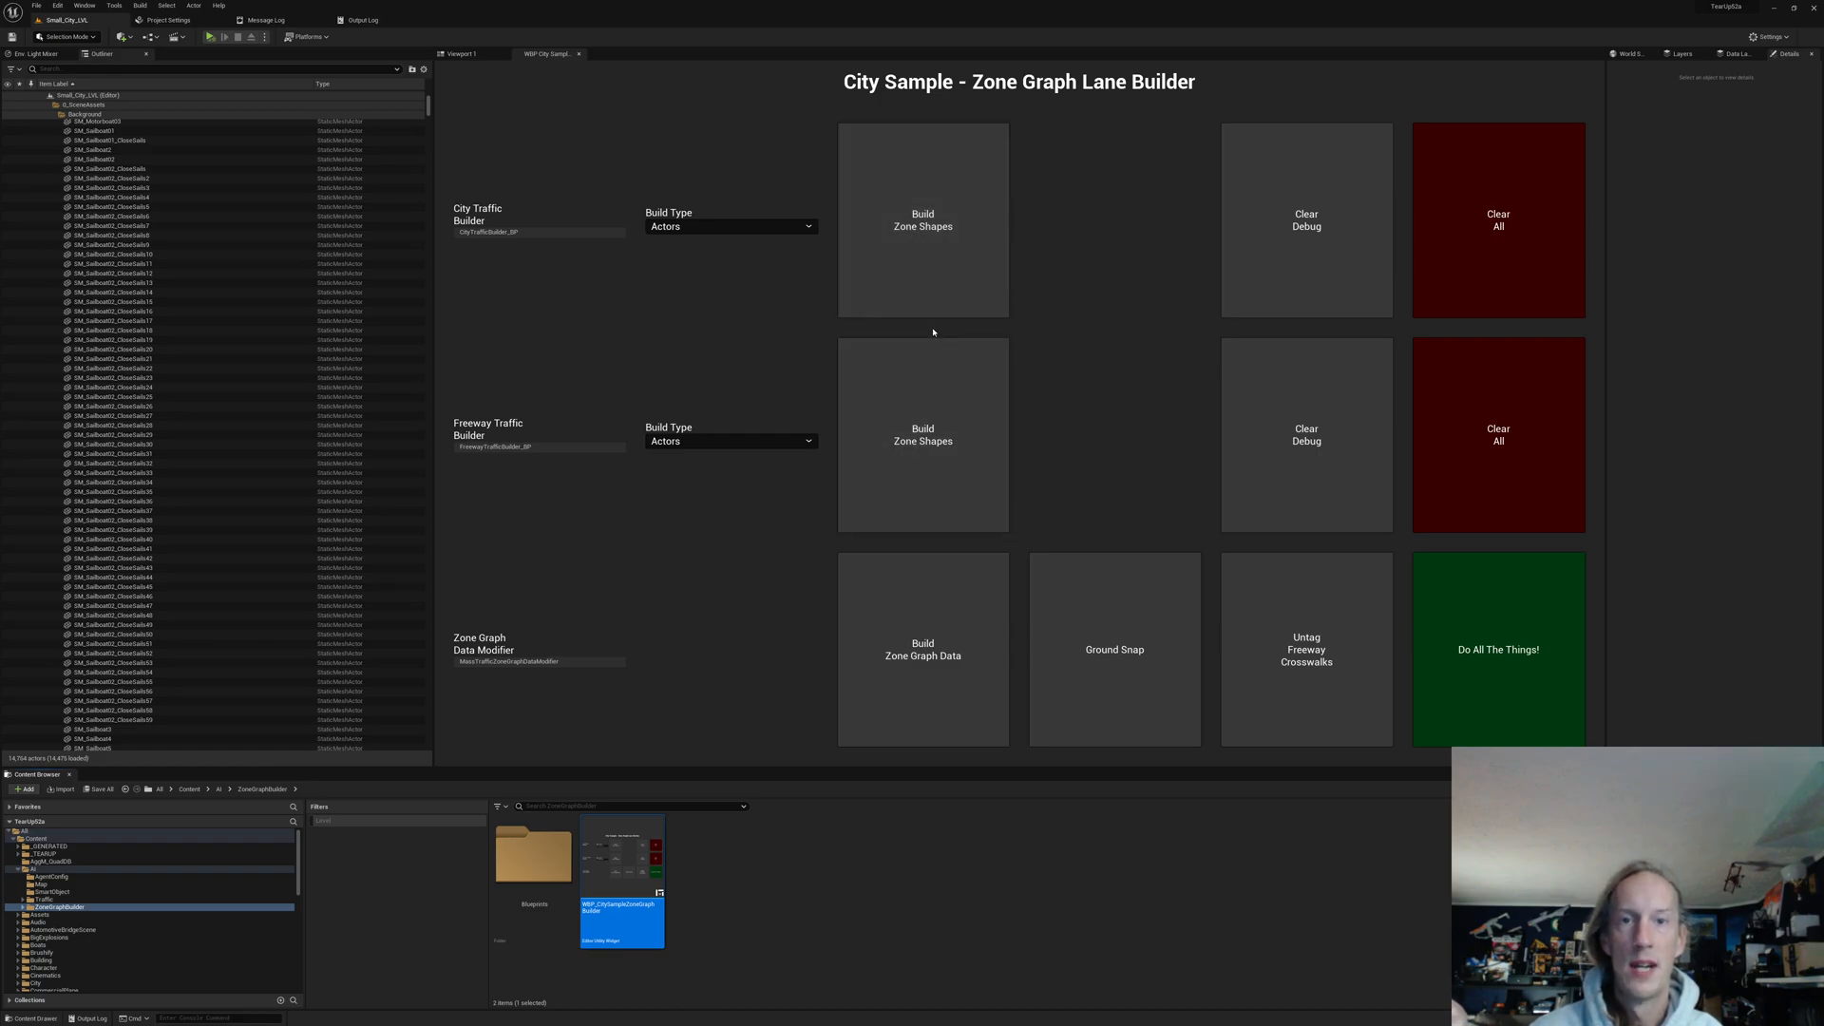
mouse_move(914, 460)
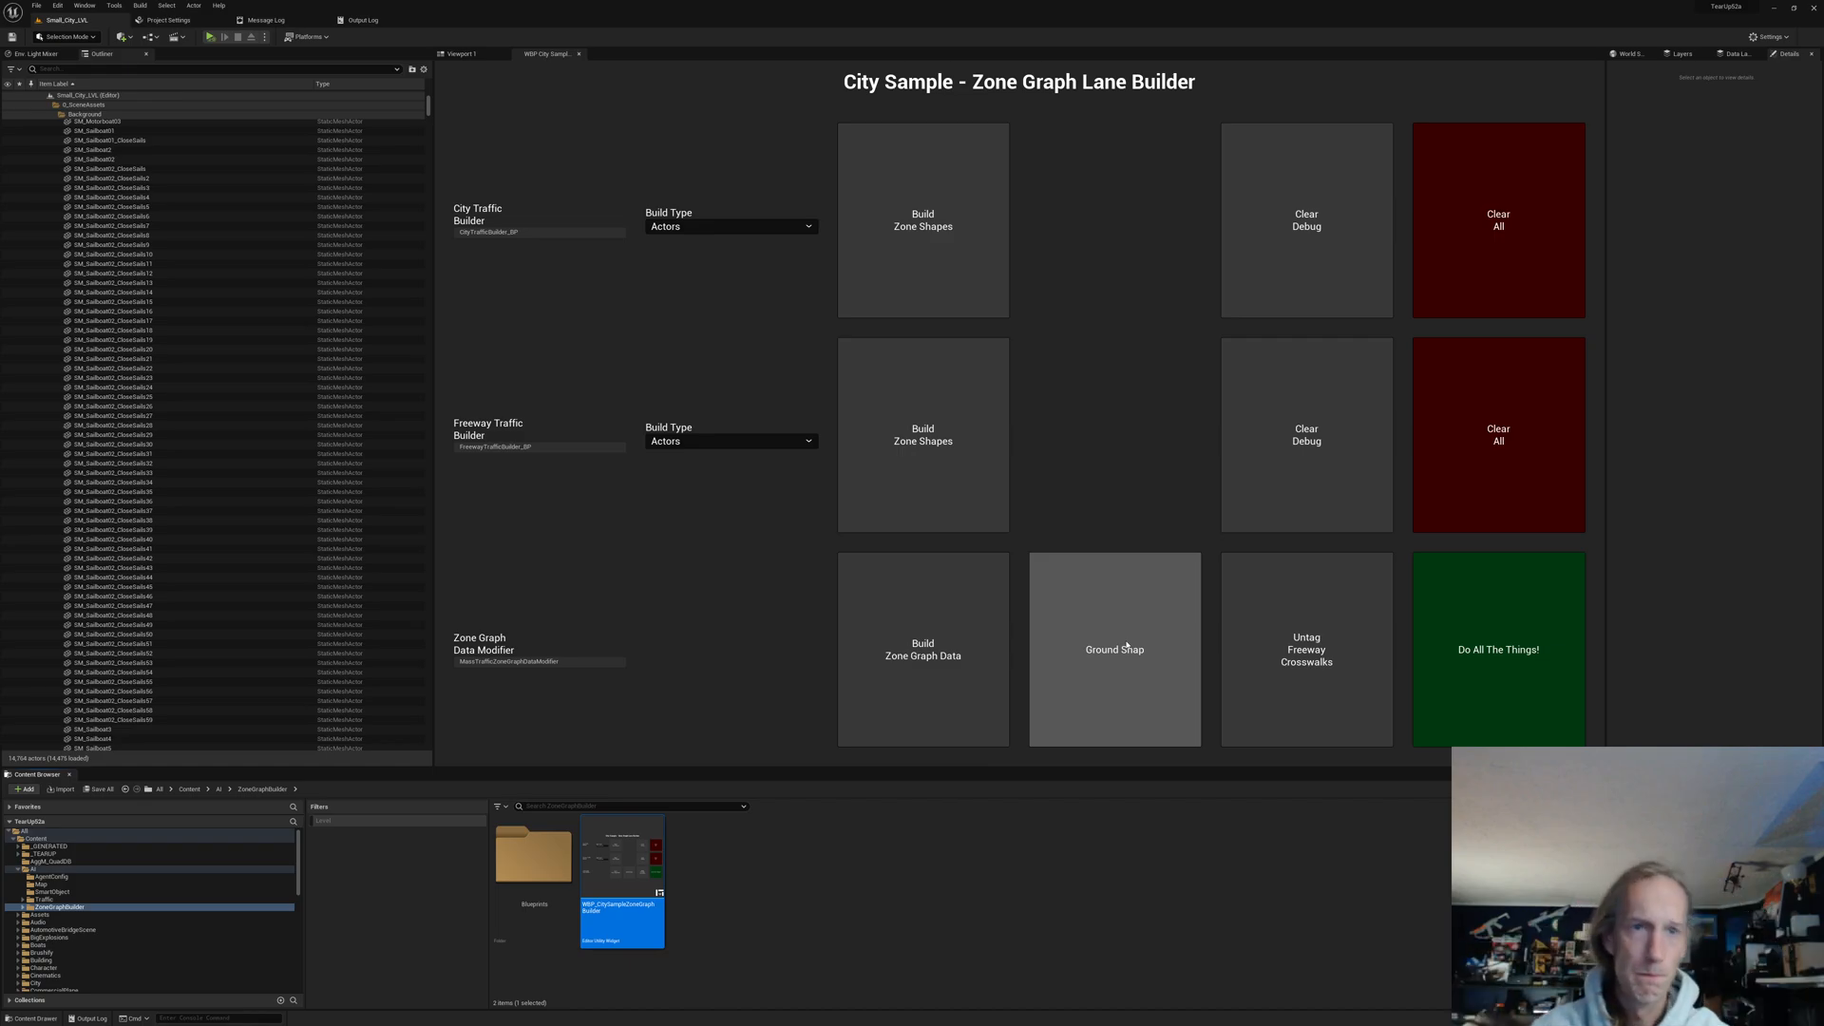
mouse_move(813, 581)
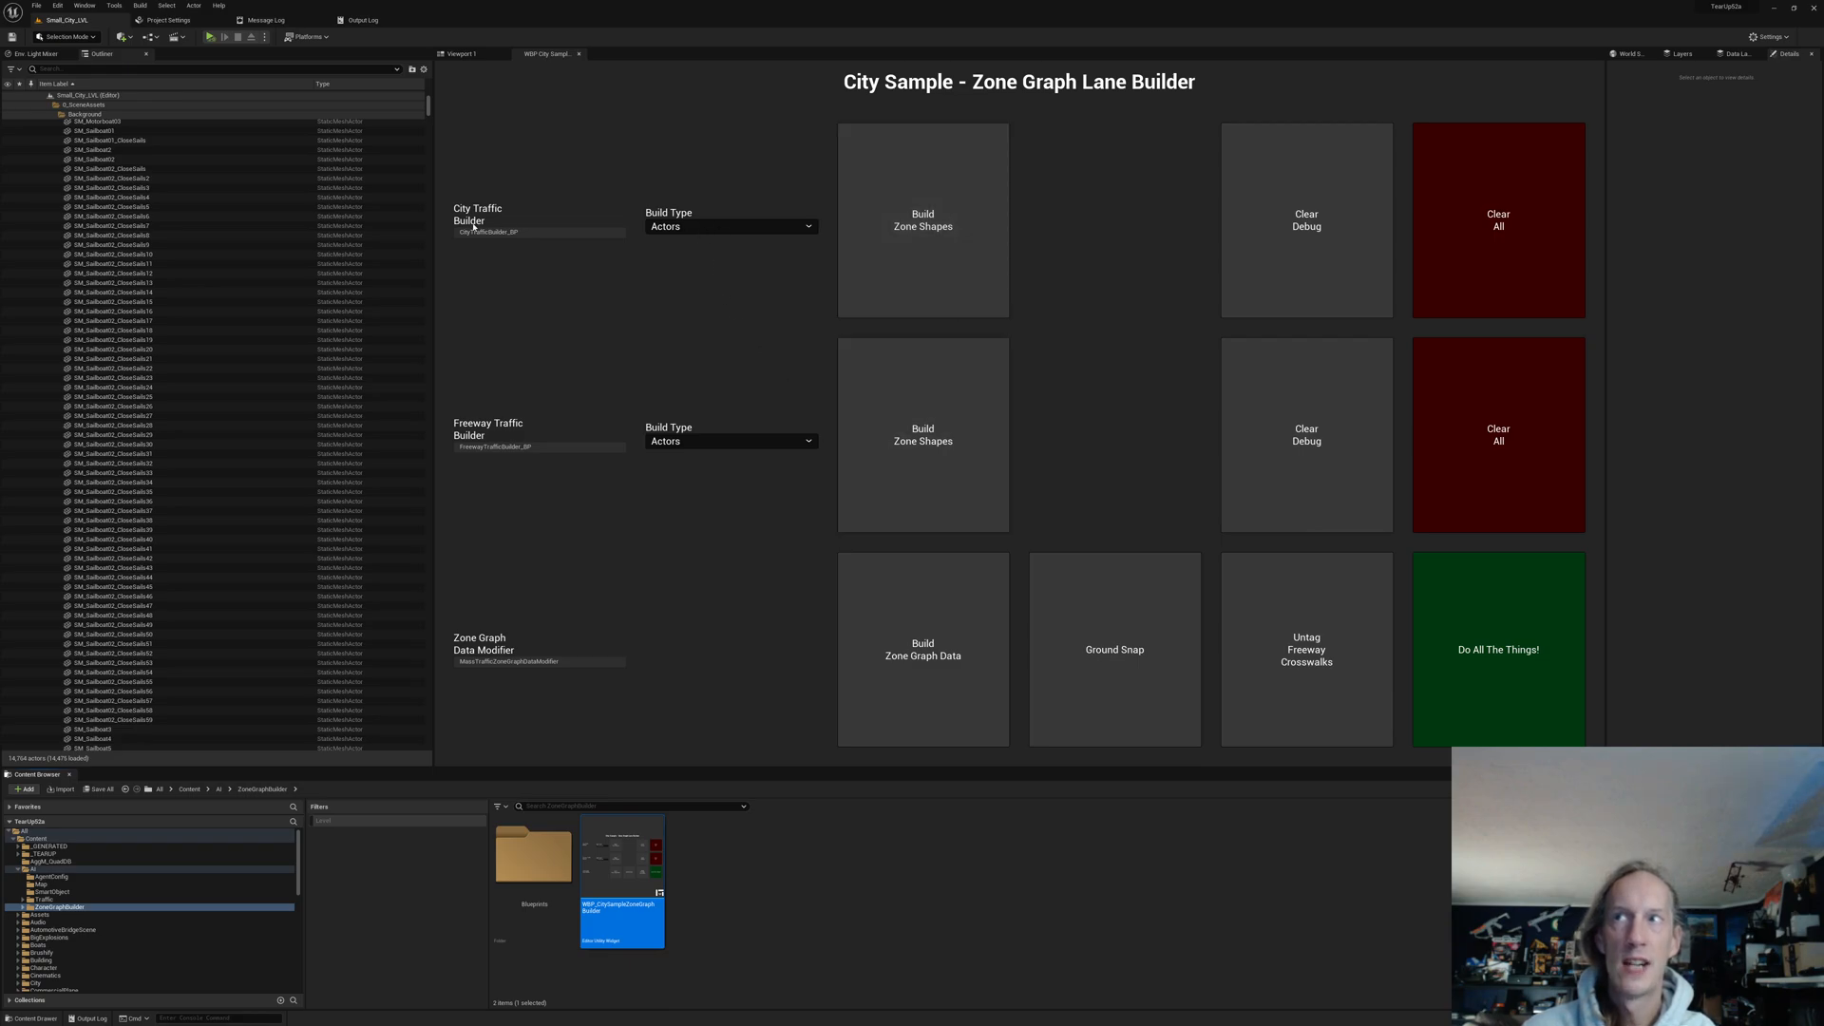
mouse_move(480, 244)
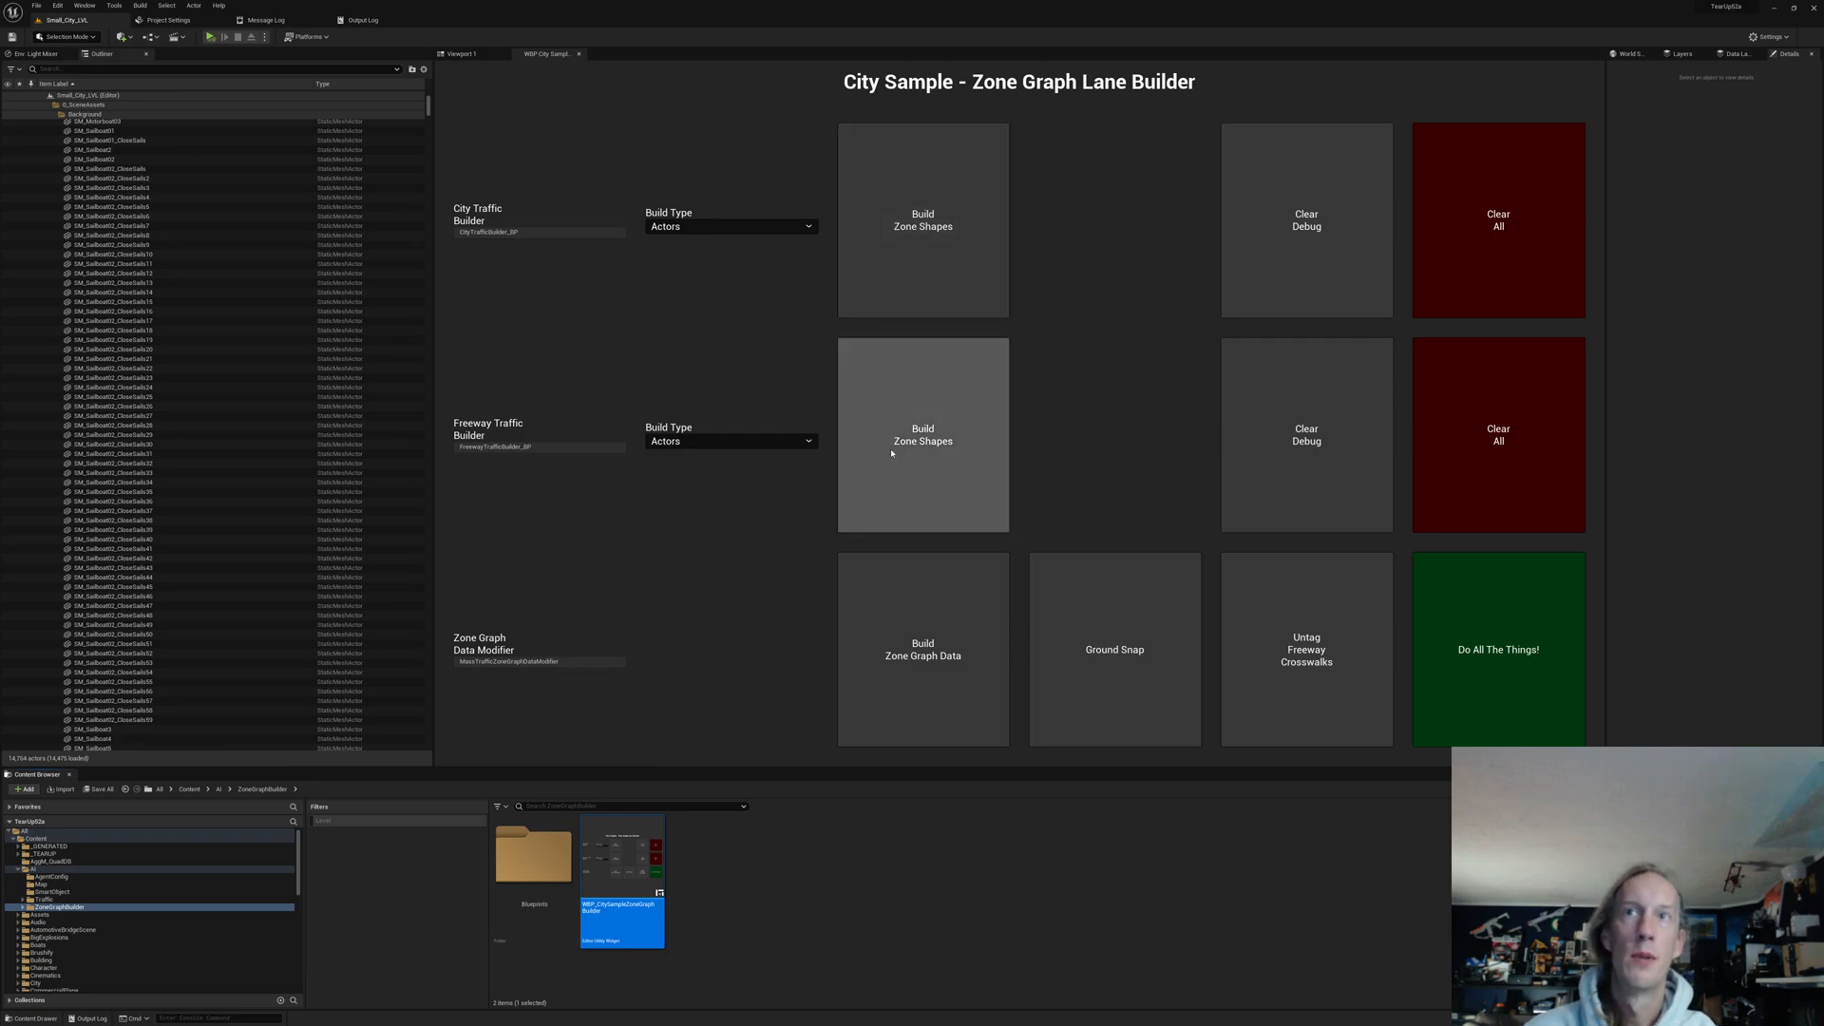
mouse_move(969, 230)
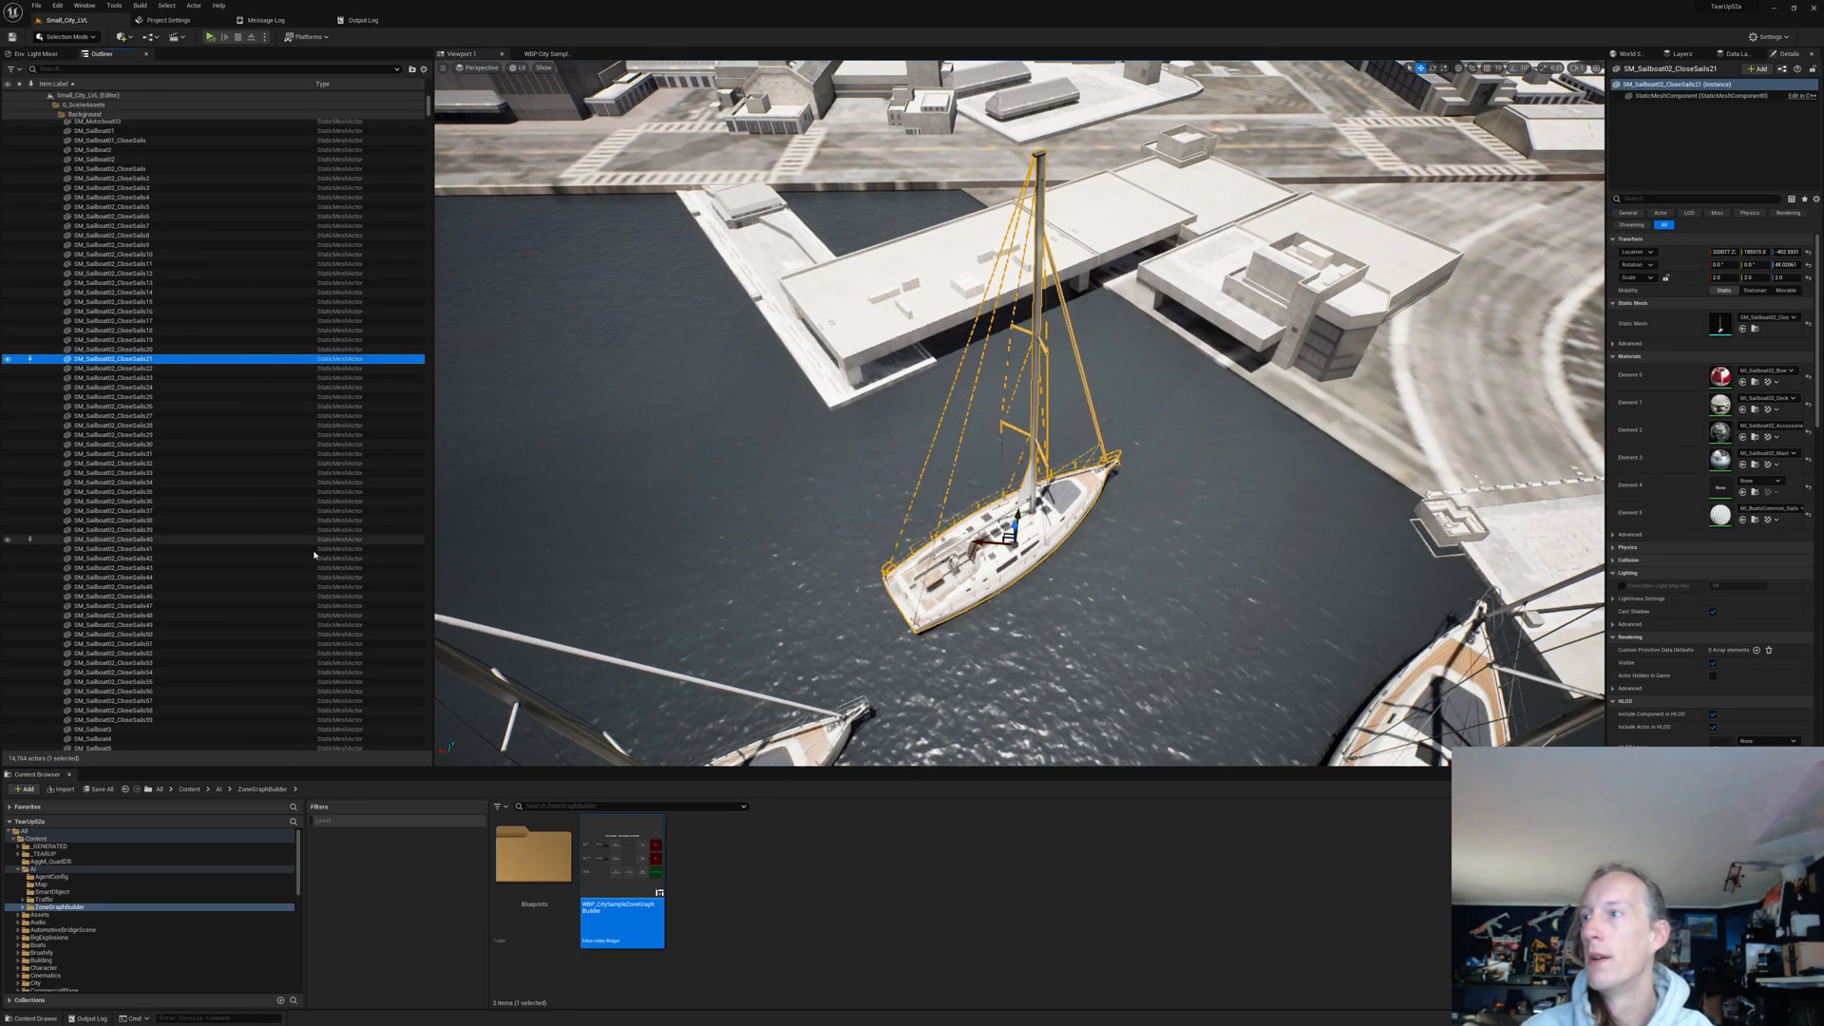
Step: Filter the Outliner by 'zone' and browse to a Pedestrian_Intersection shape
scroll(down, 3)
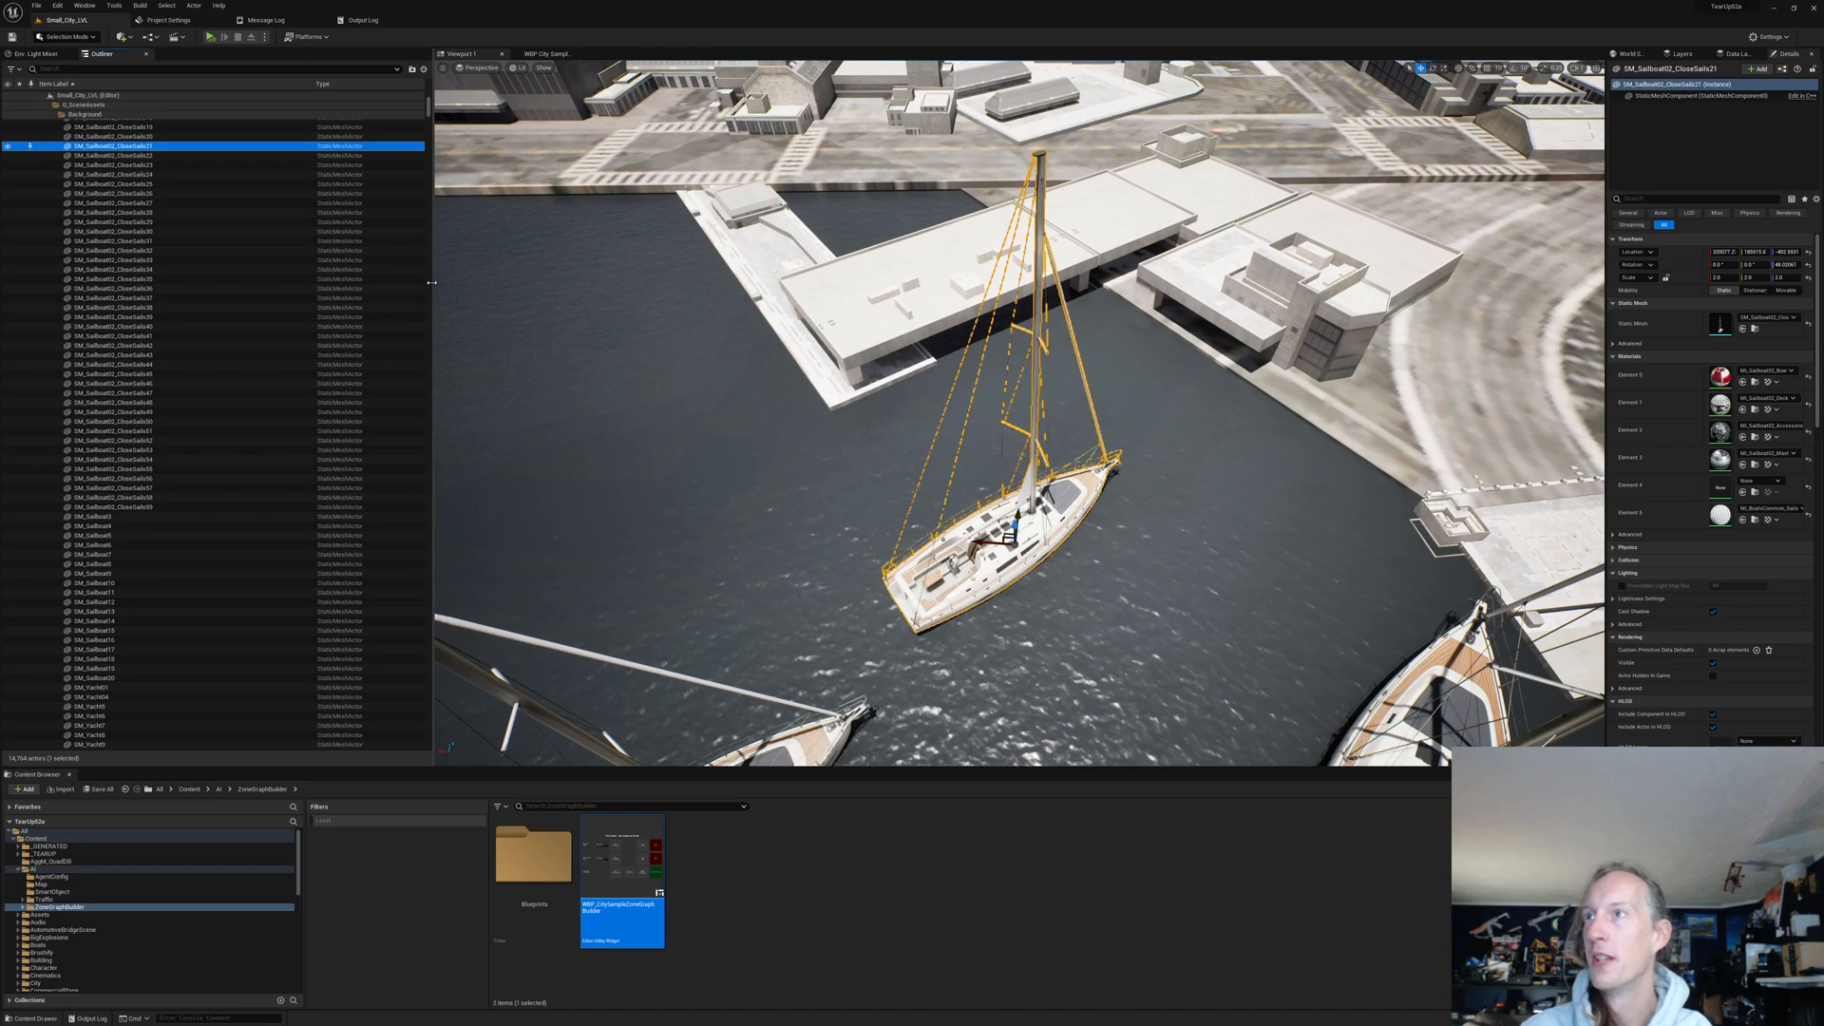
click(175, 69)
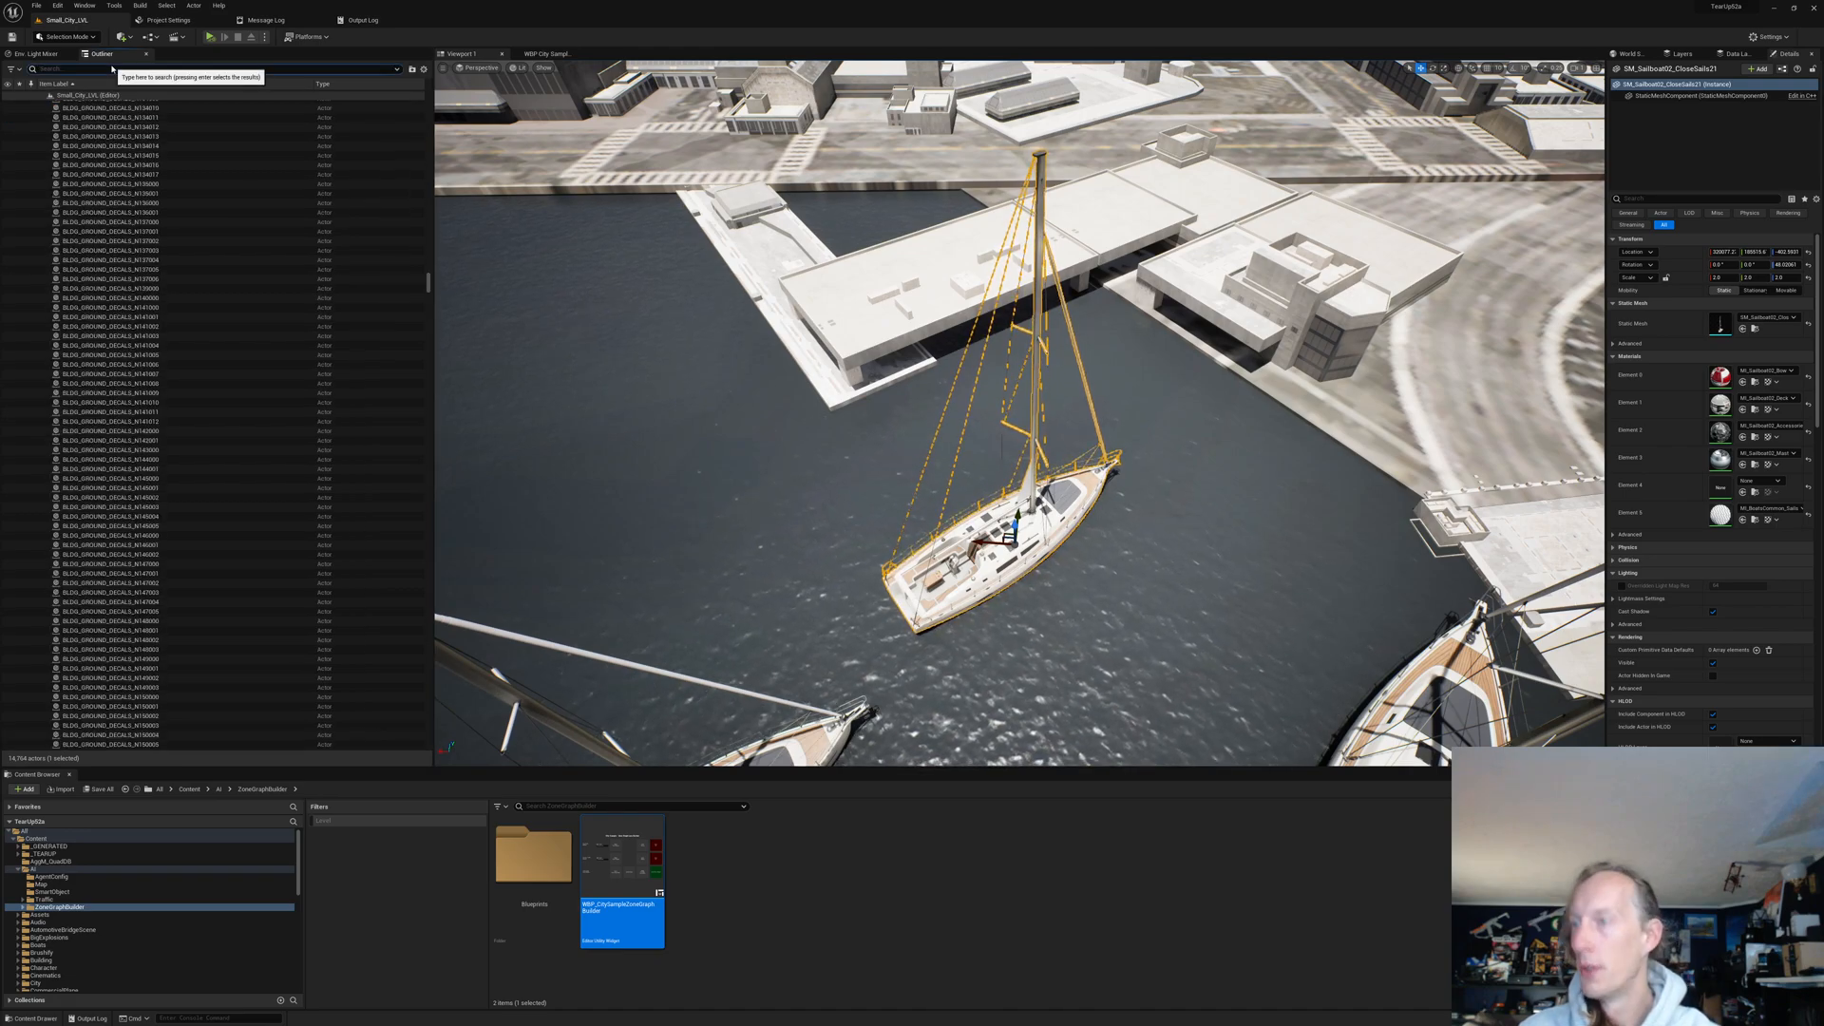
text(zone)
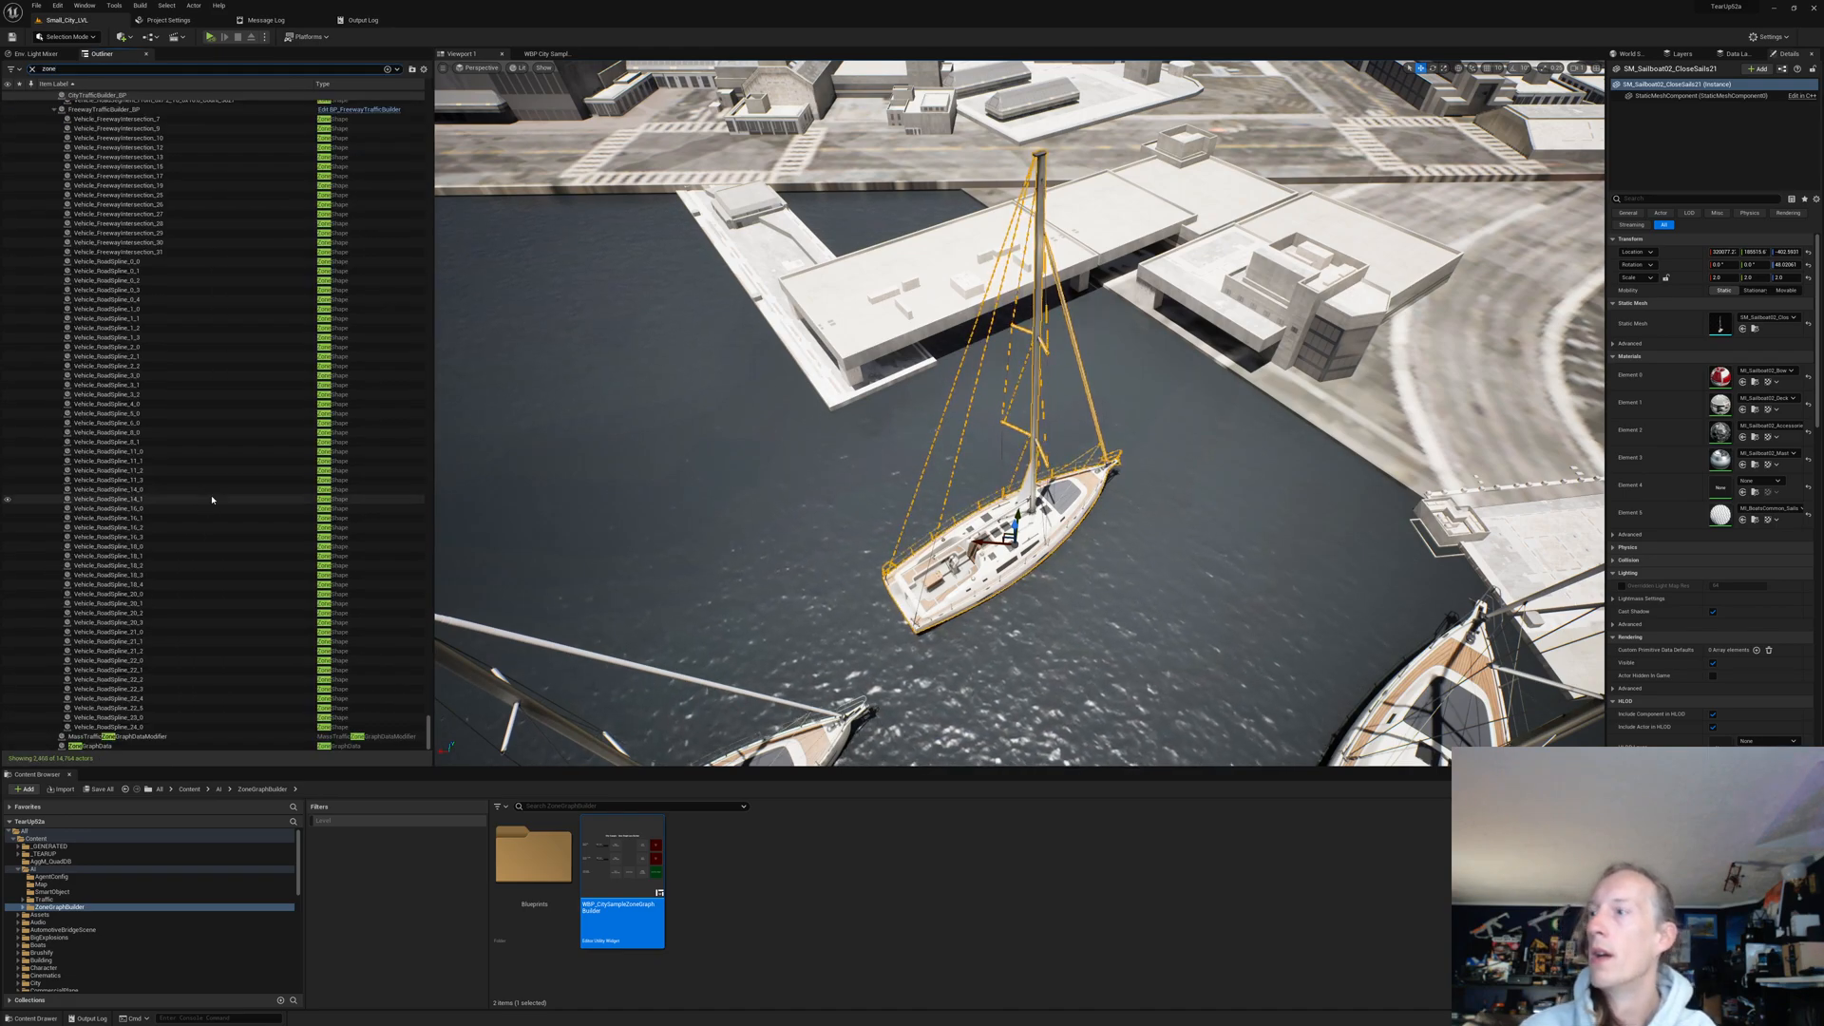
scroll(down, 3)
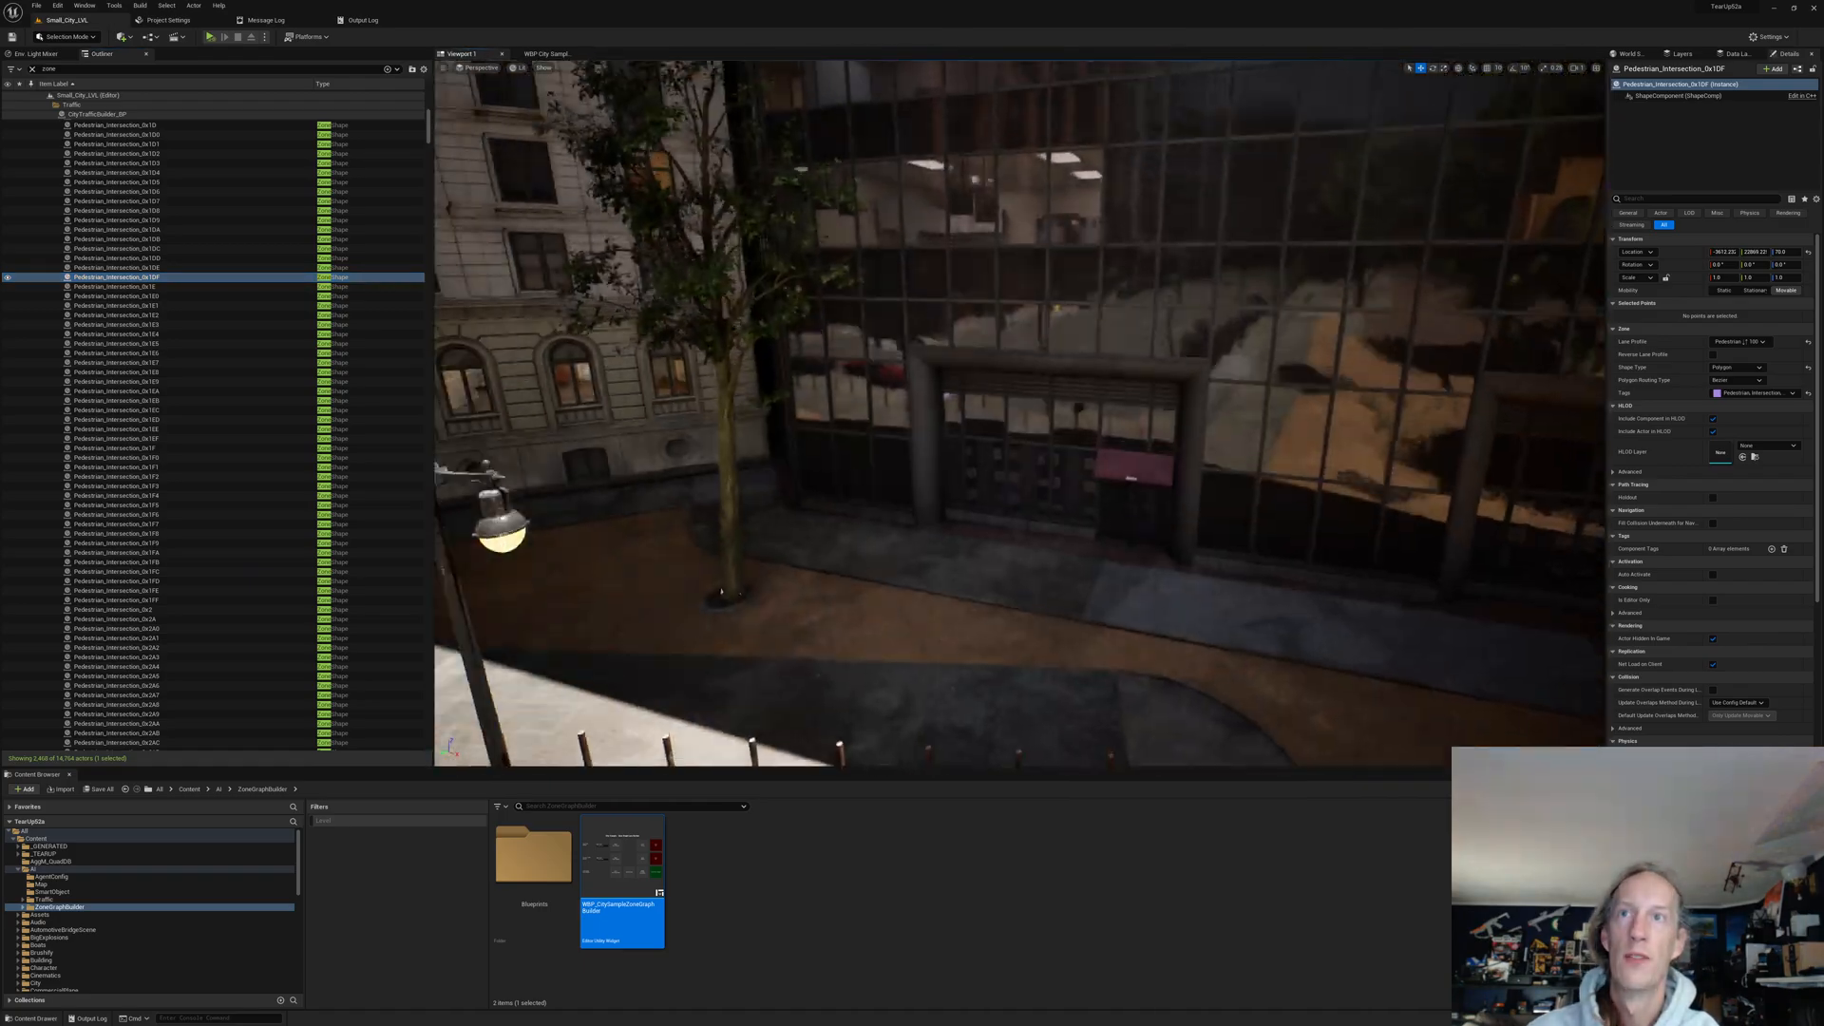
Step: Adjust viewport display options and select another Pedestrian_Intersection shape near the graffiti wall
click(525, 67)
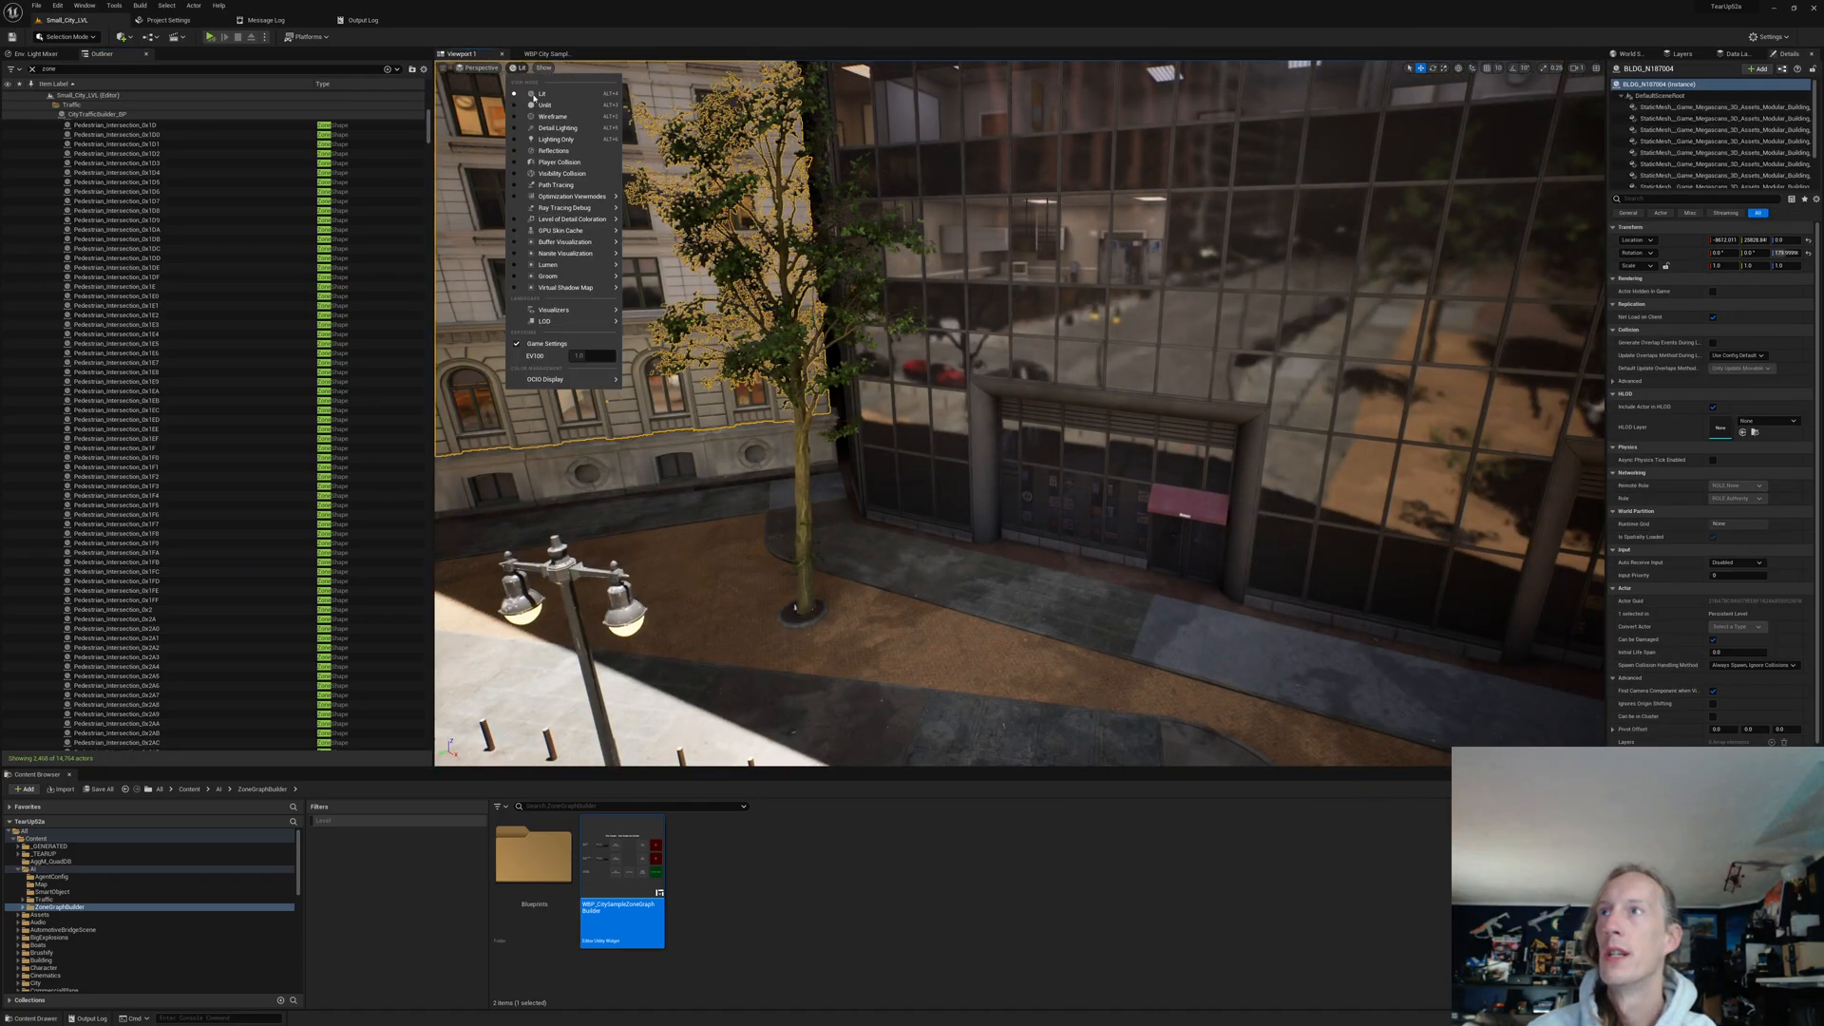
click(542, 68)
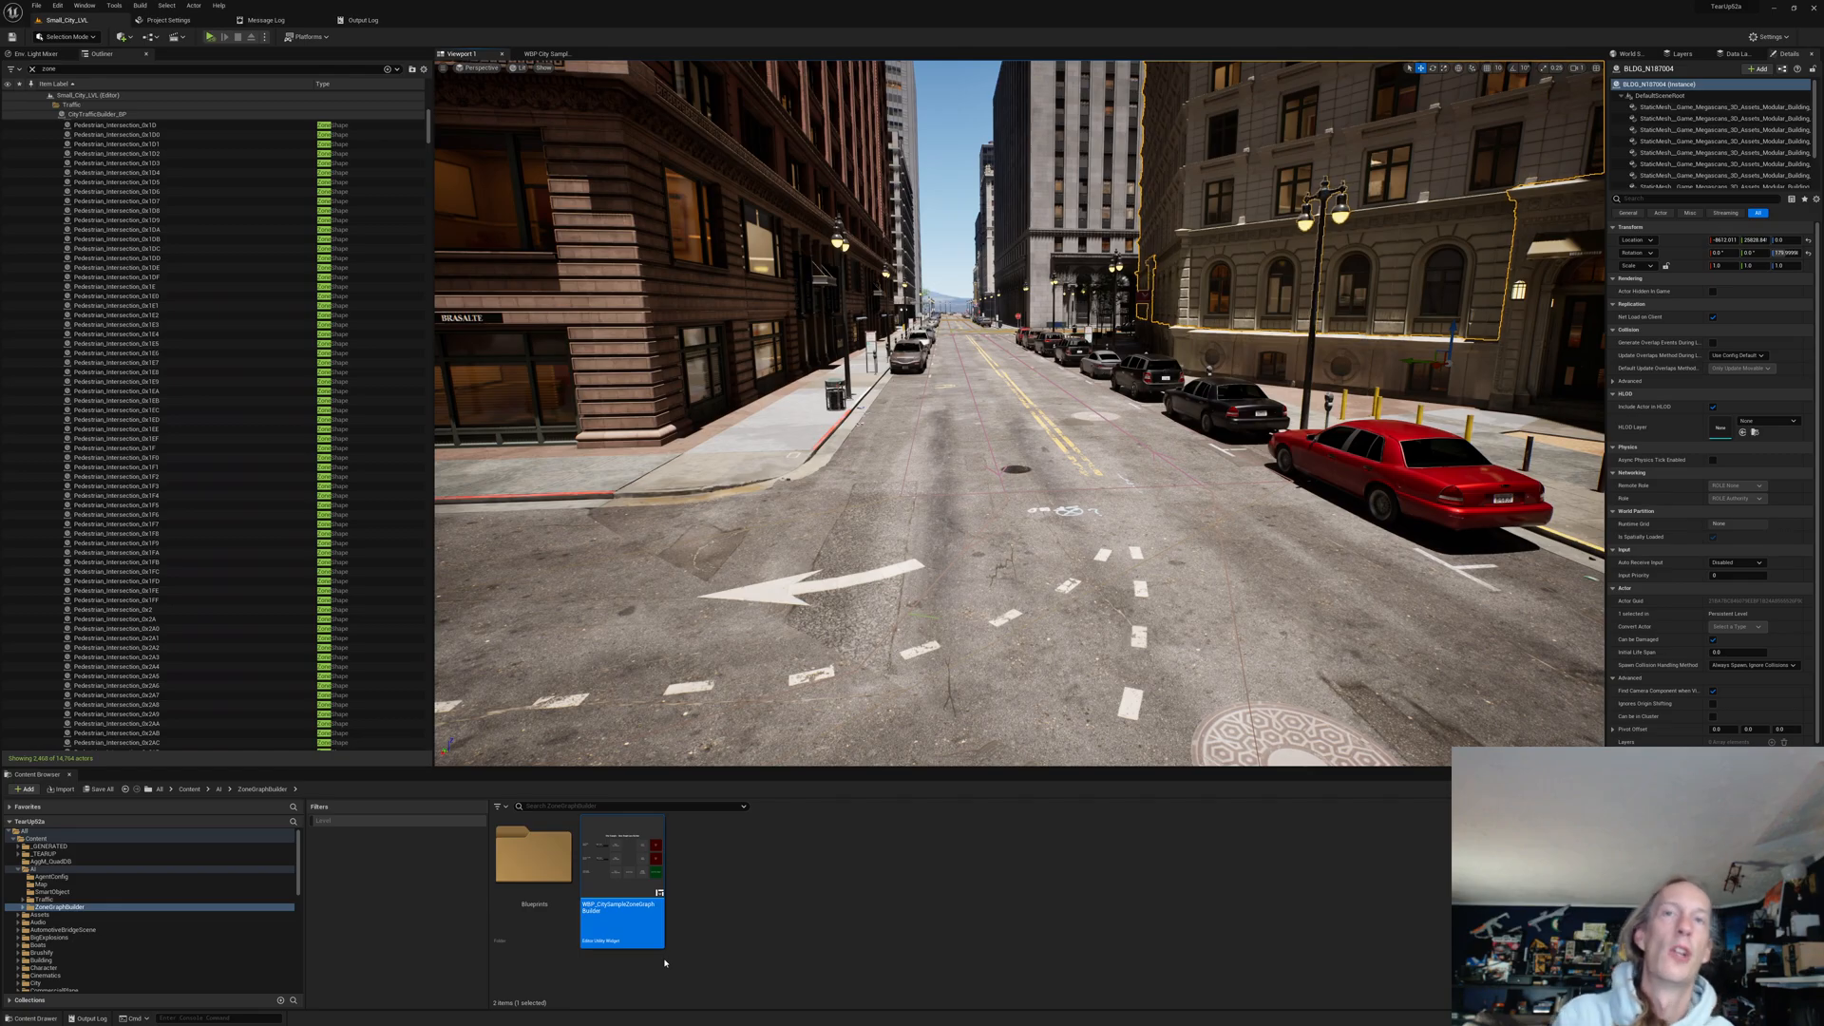
click(116, 495)
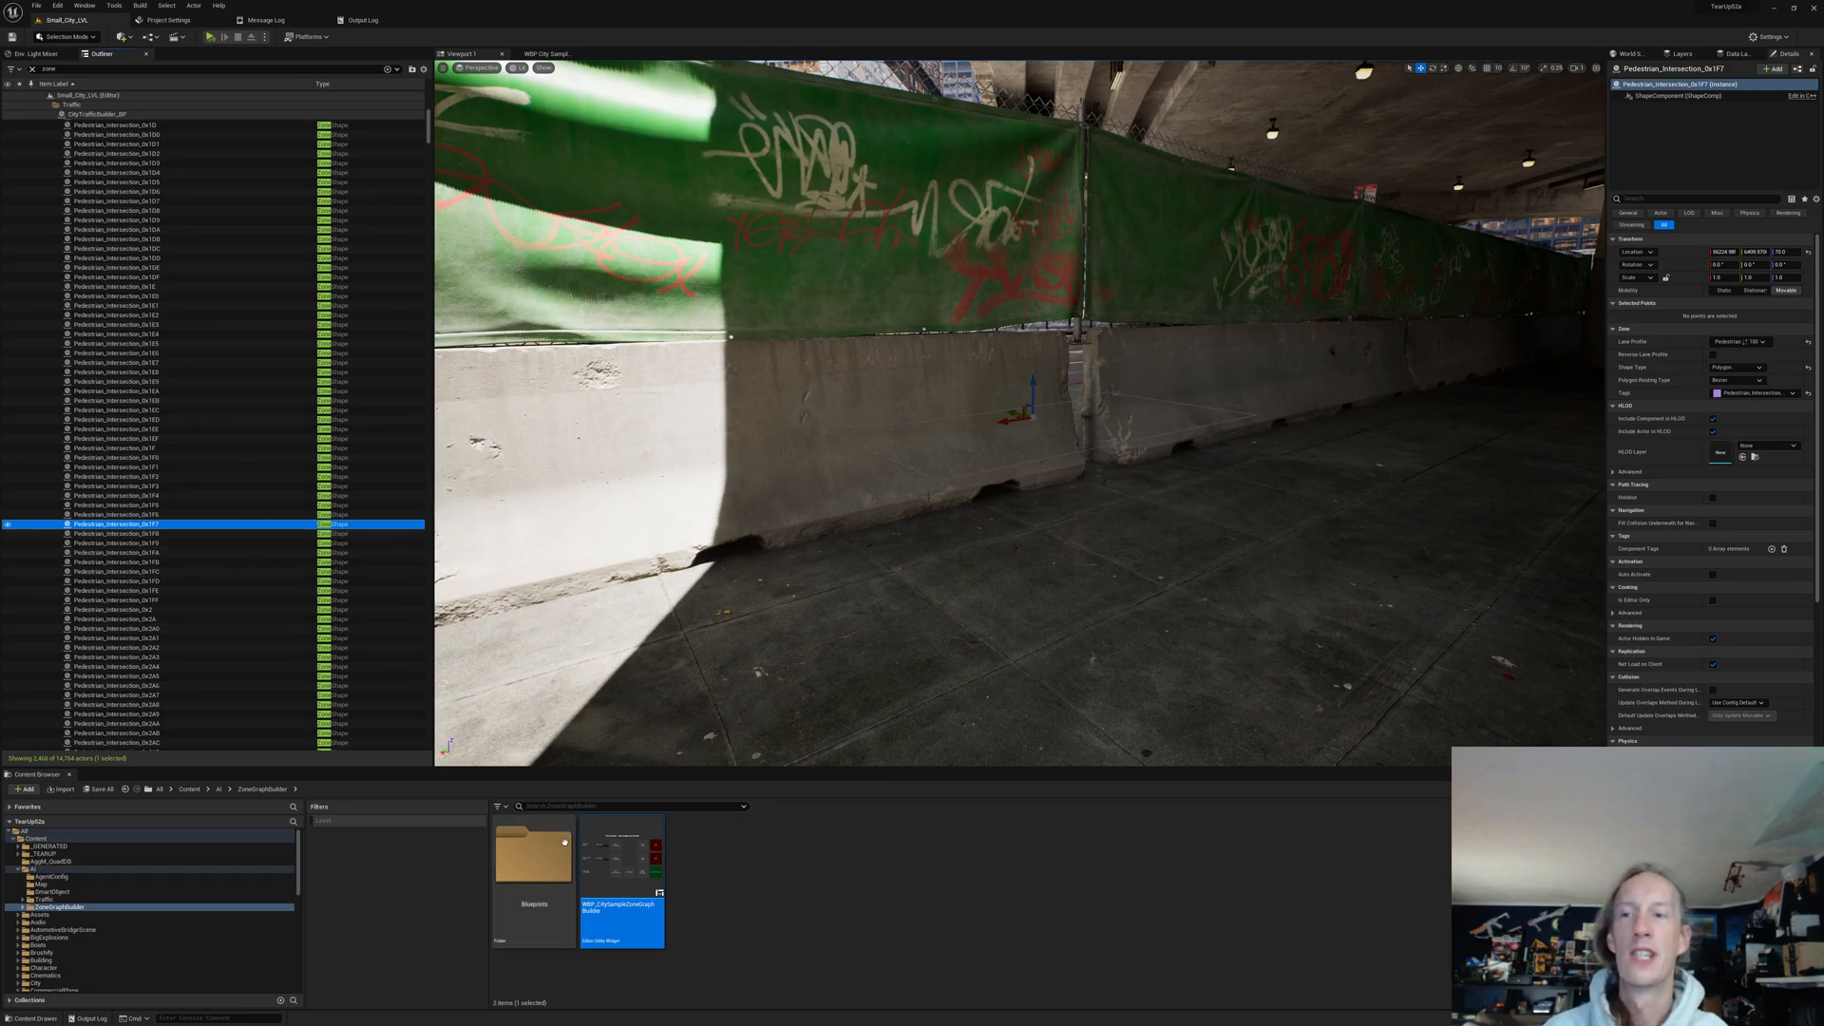
mouse_move(615, 866)
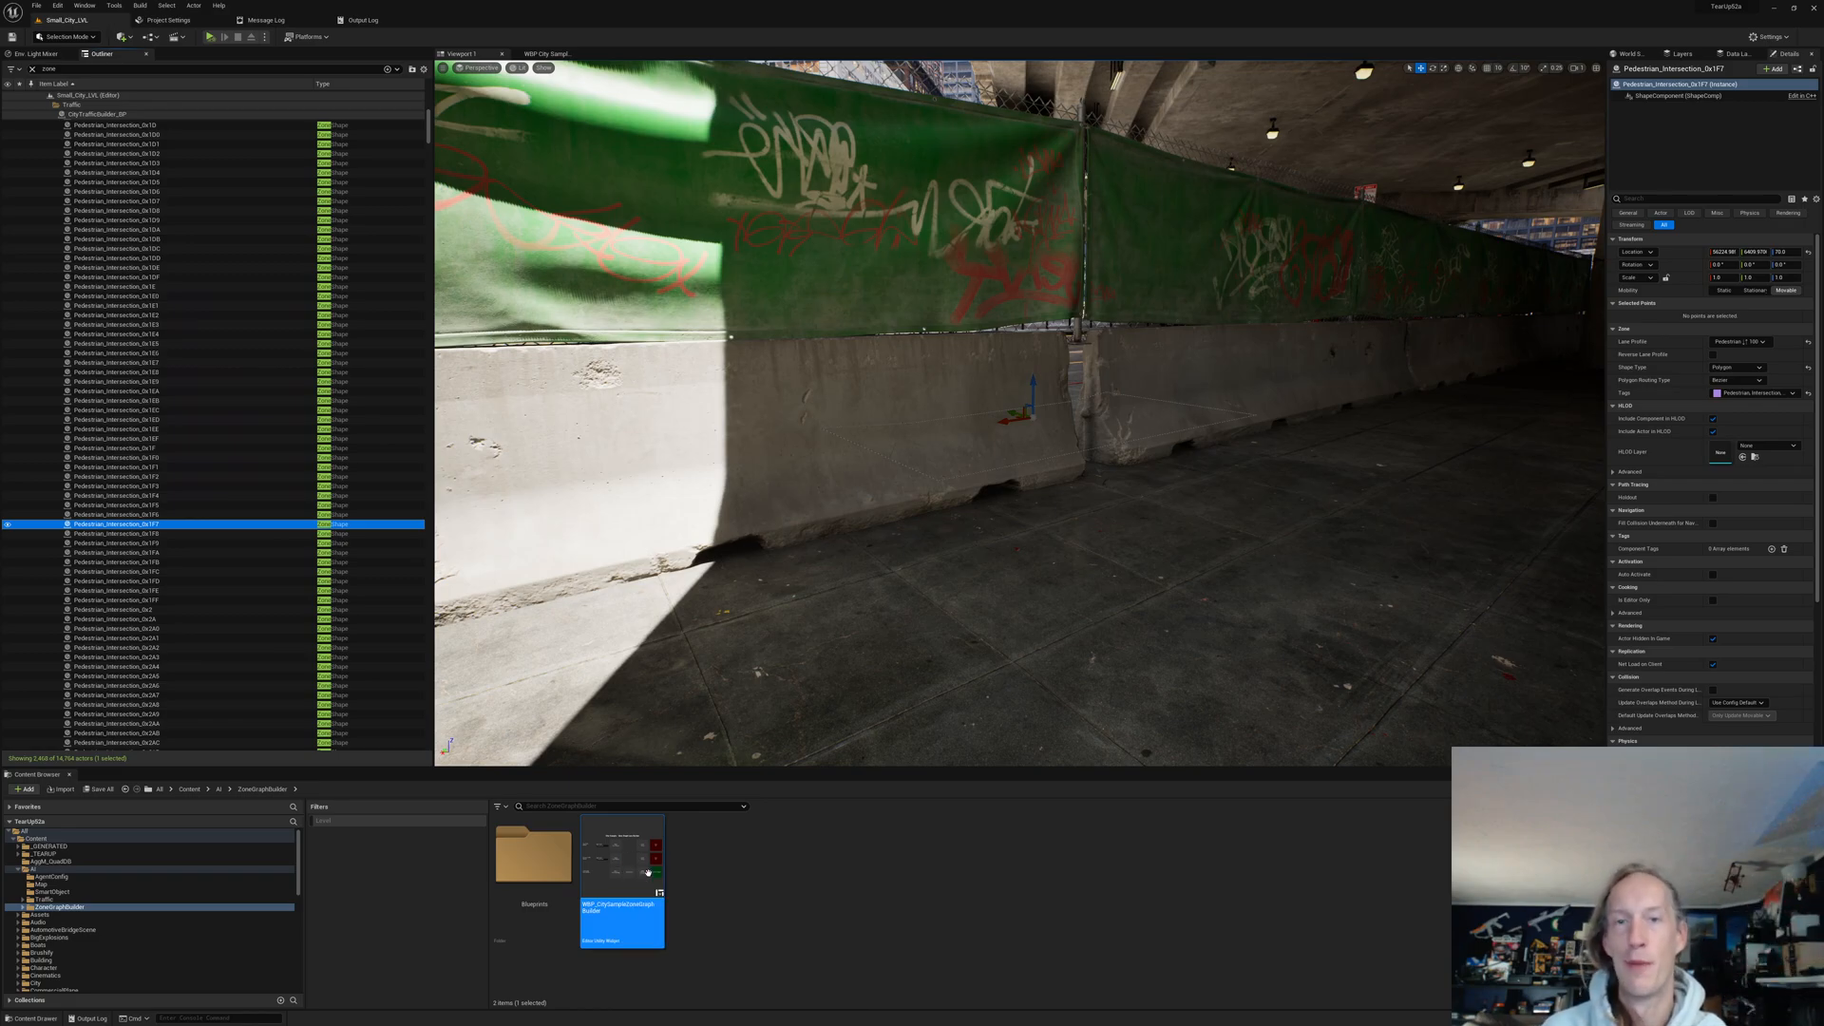
mouse_move(622, 872)
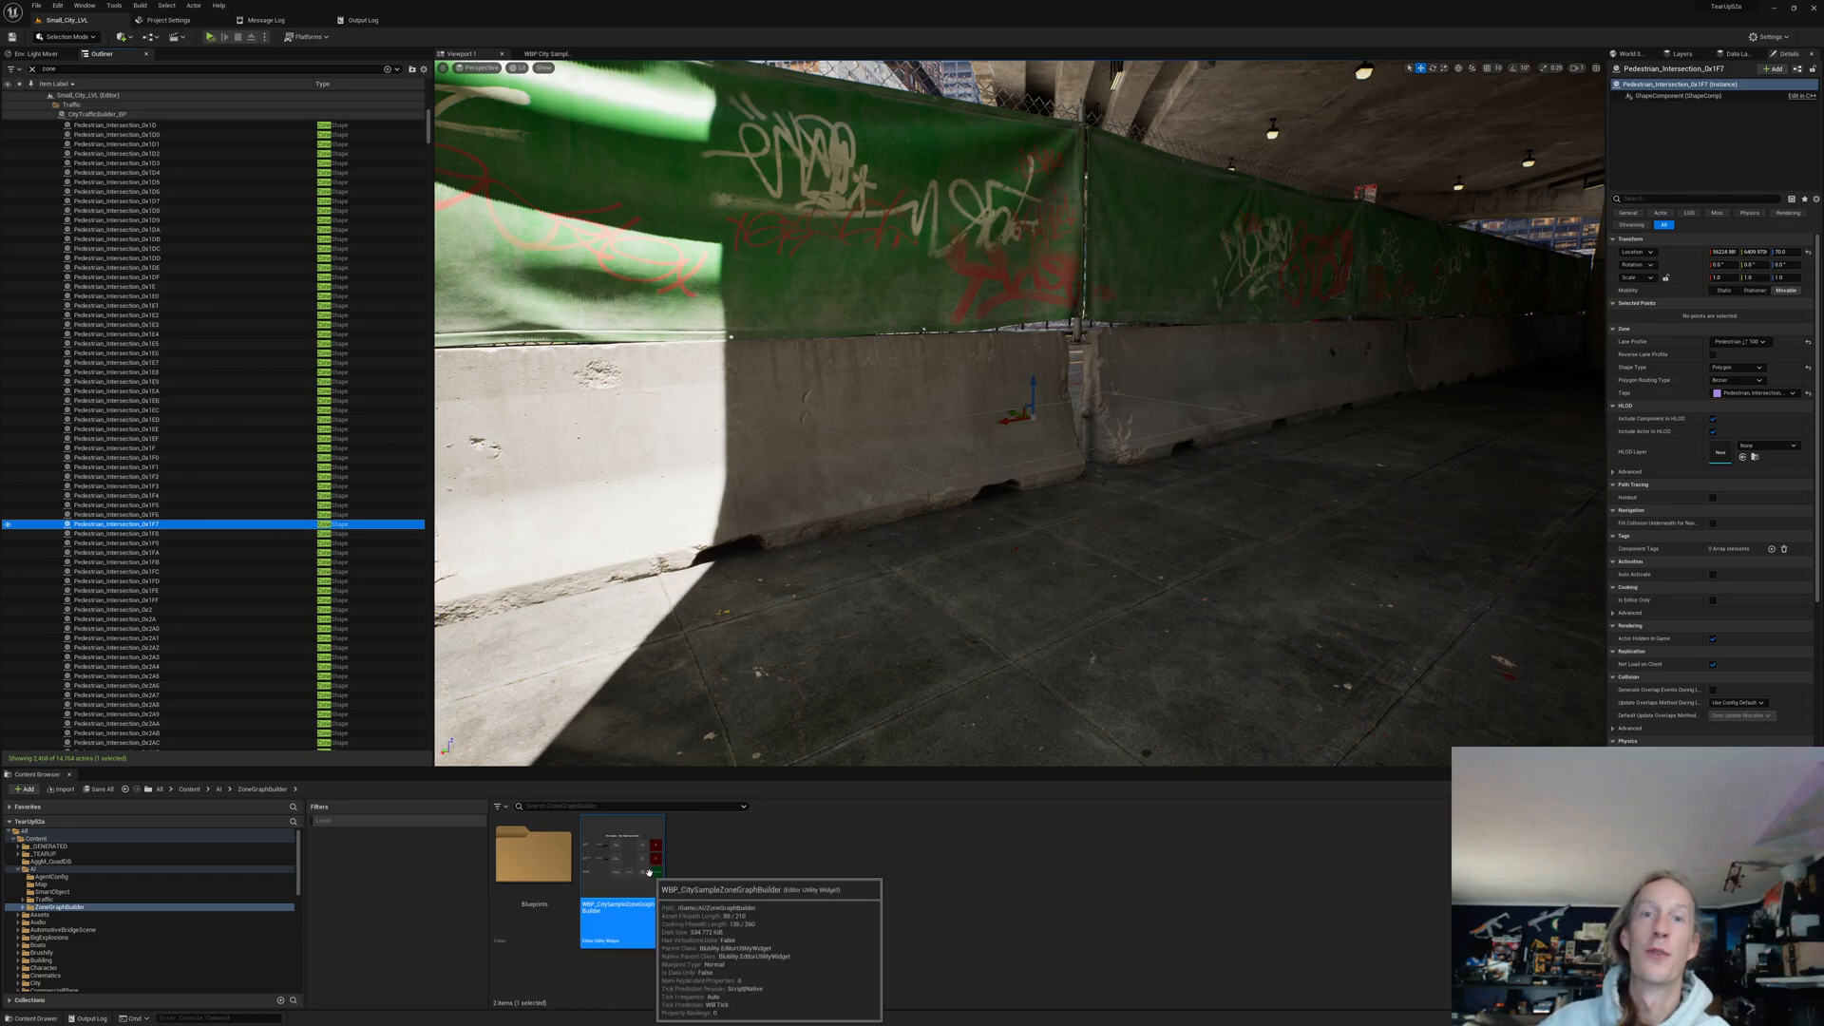